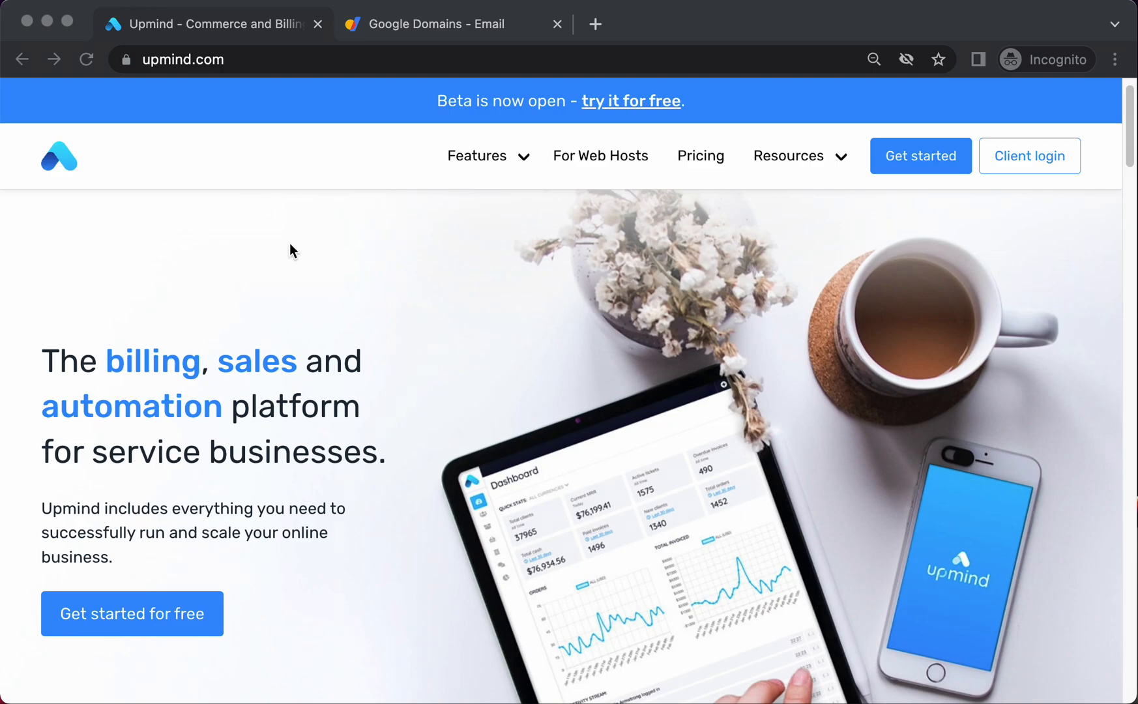
- Go from the Upmind homepage to the sign-up page and scroll through the Free, Single Brand and Multi Brand plans
left_click(435, 24)
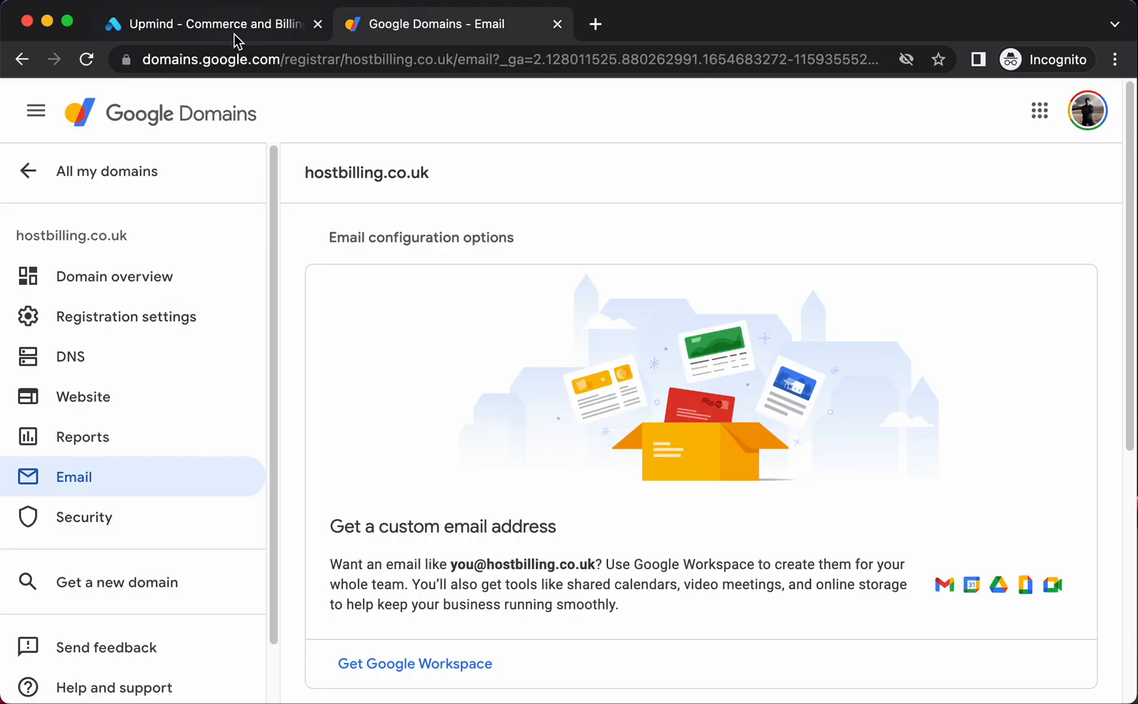
left_click(211, 24)
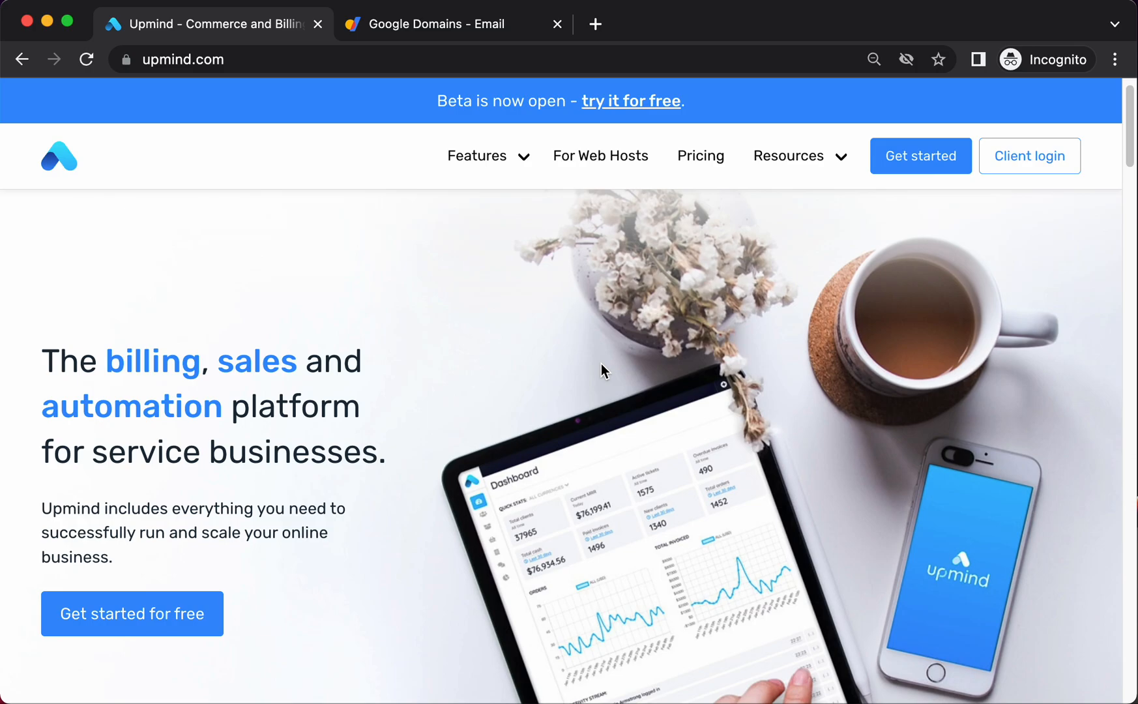
left_click(132, 614)
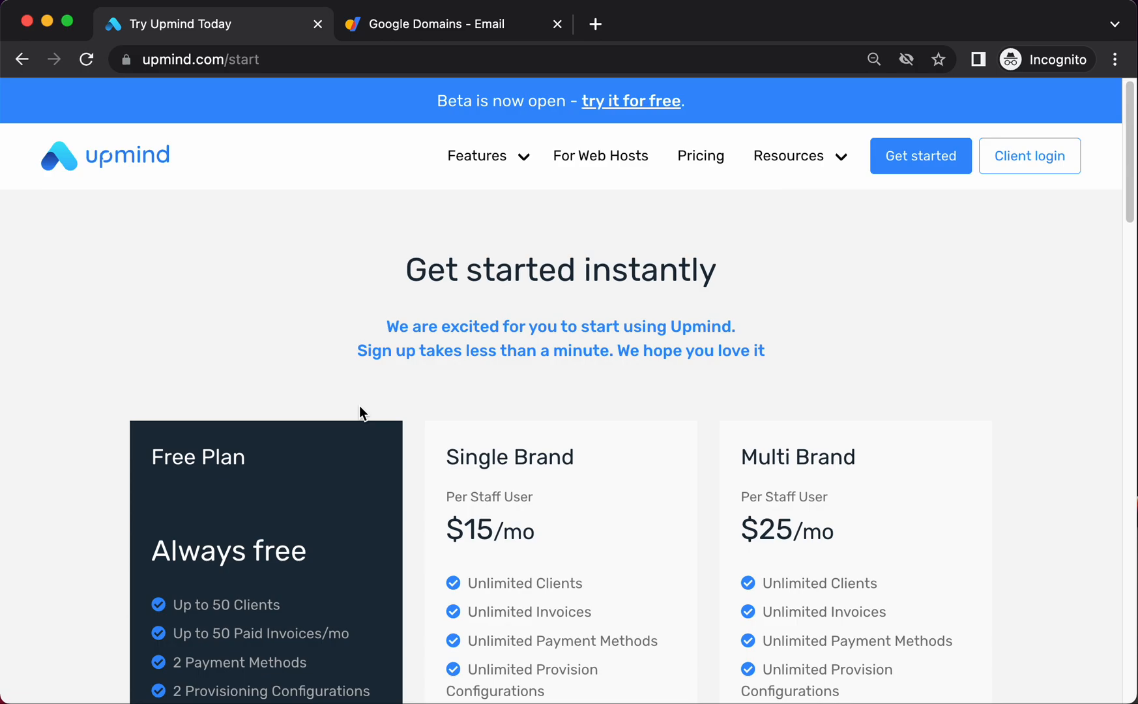
scroll("down", 3)
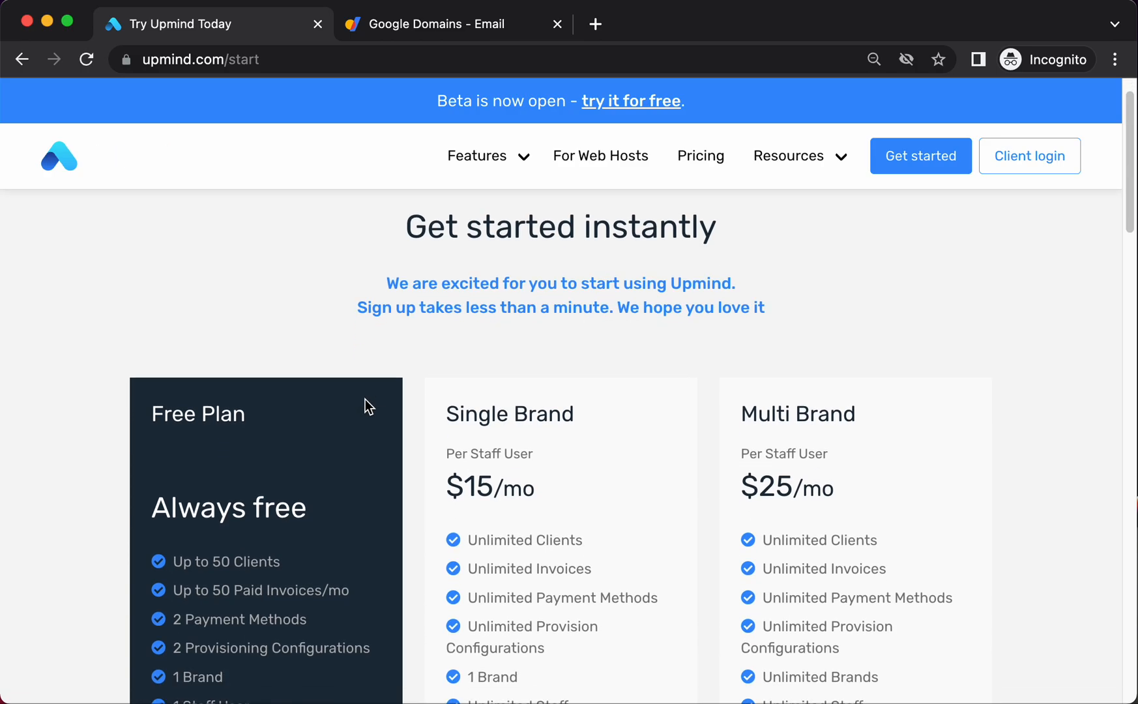
scroll("down", 3)
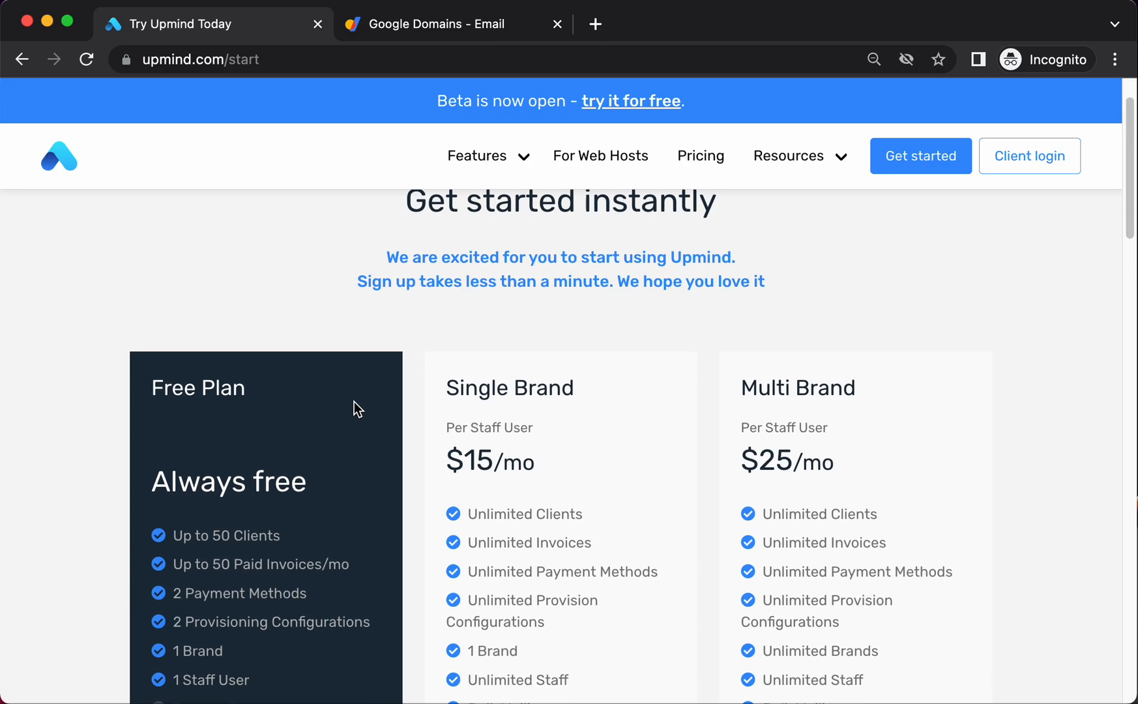
mouse_move(362, 446)
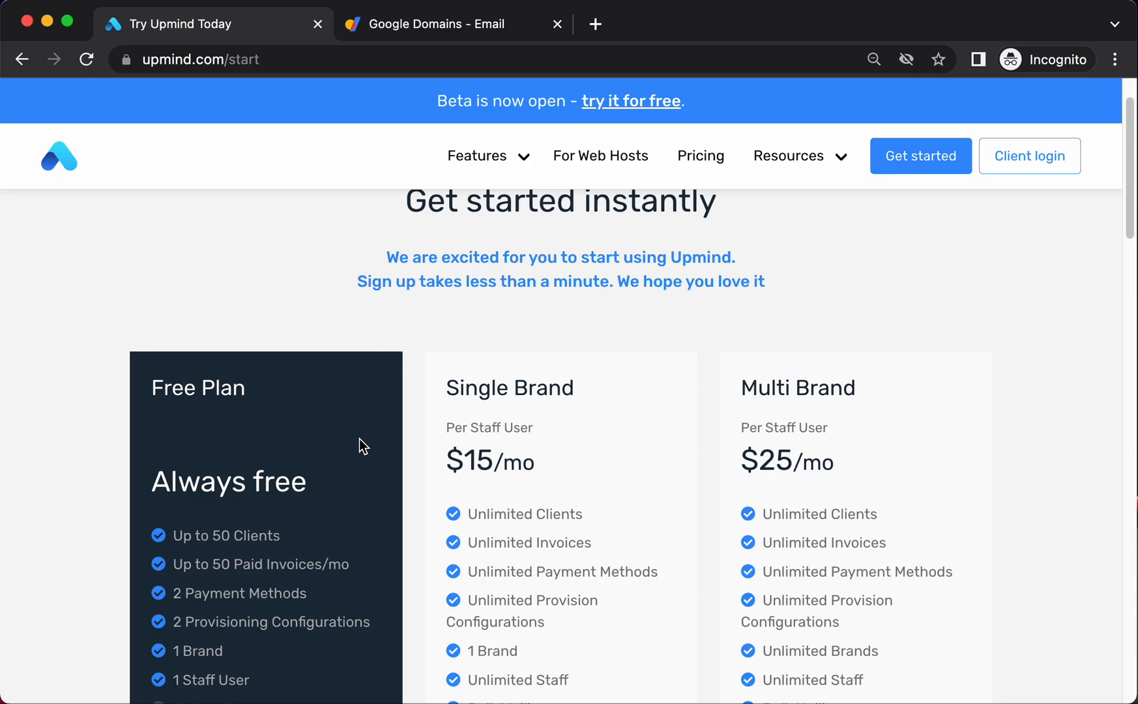
scroll("down", 3)
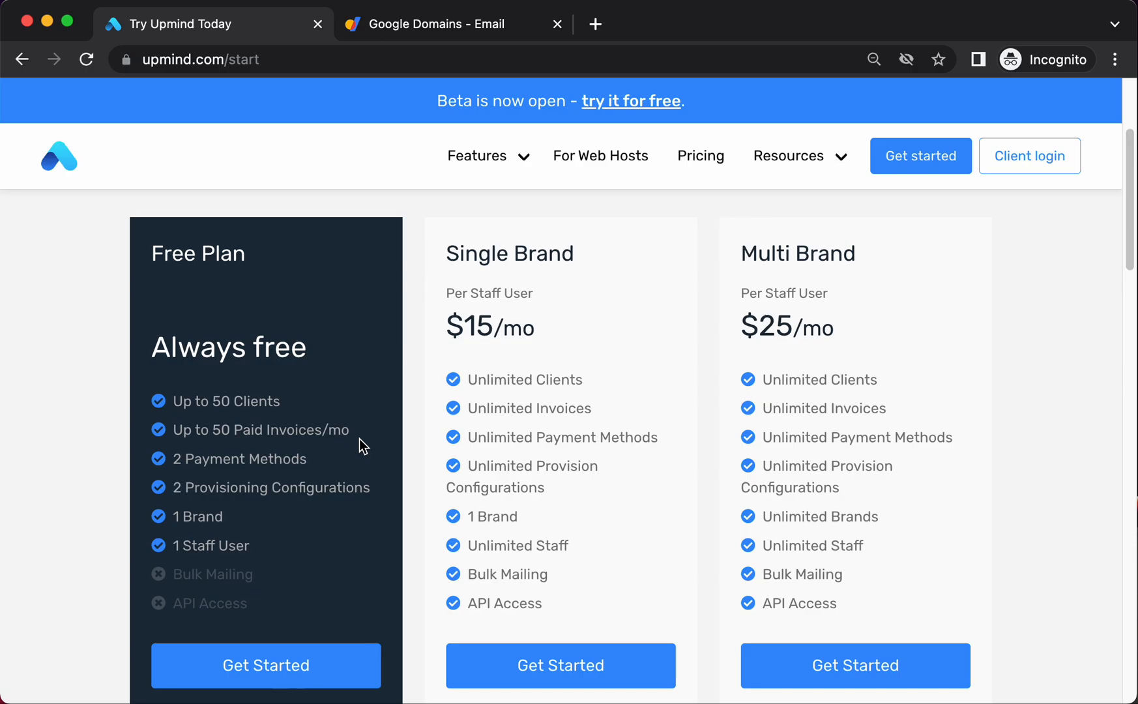
mouse_move(362, 403)
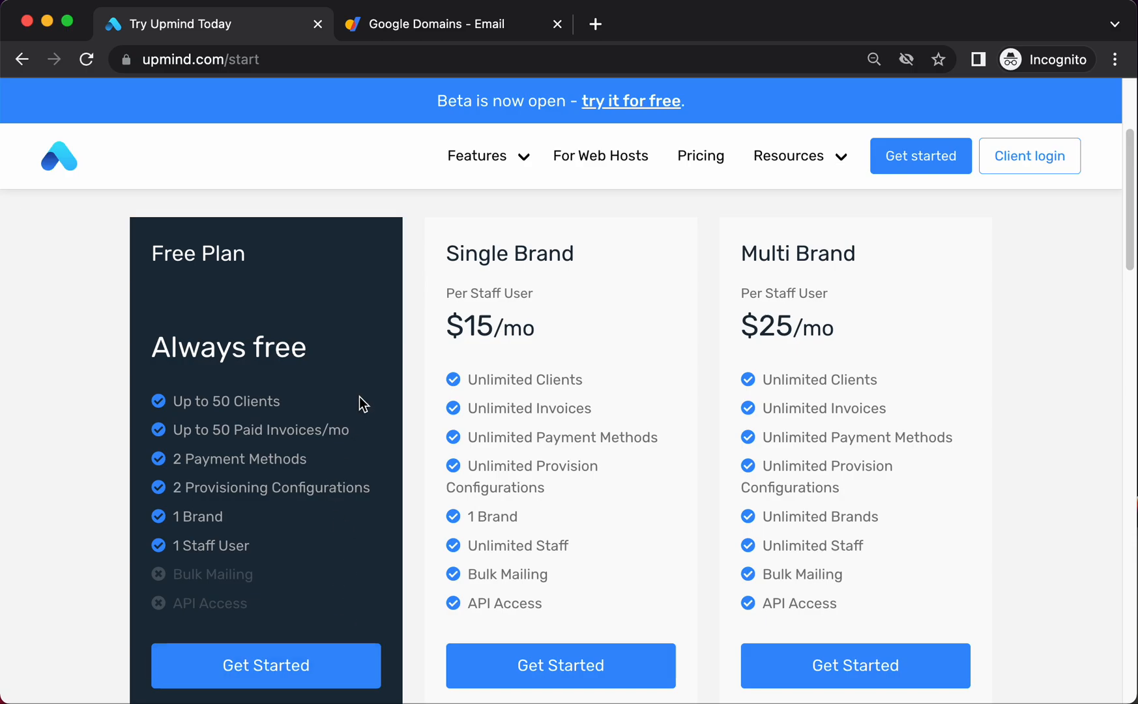
scroll("down", 3)
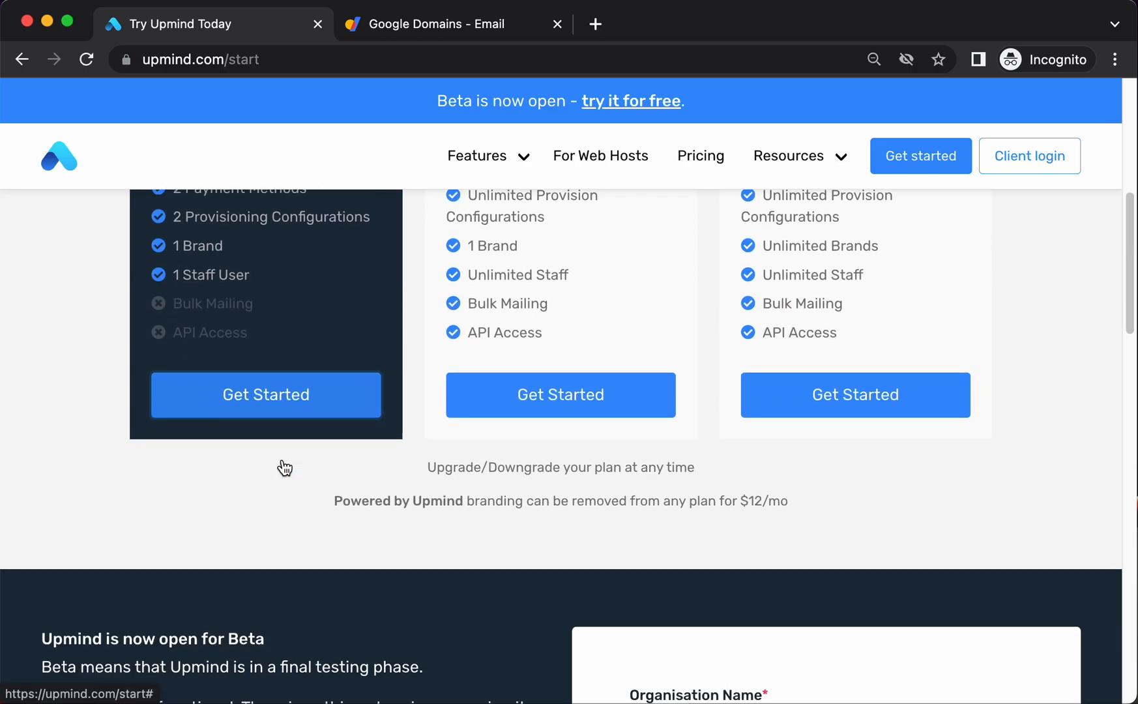
scroll("down", 3)
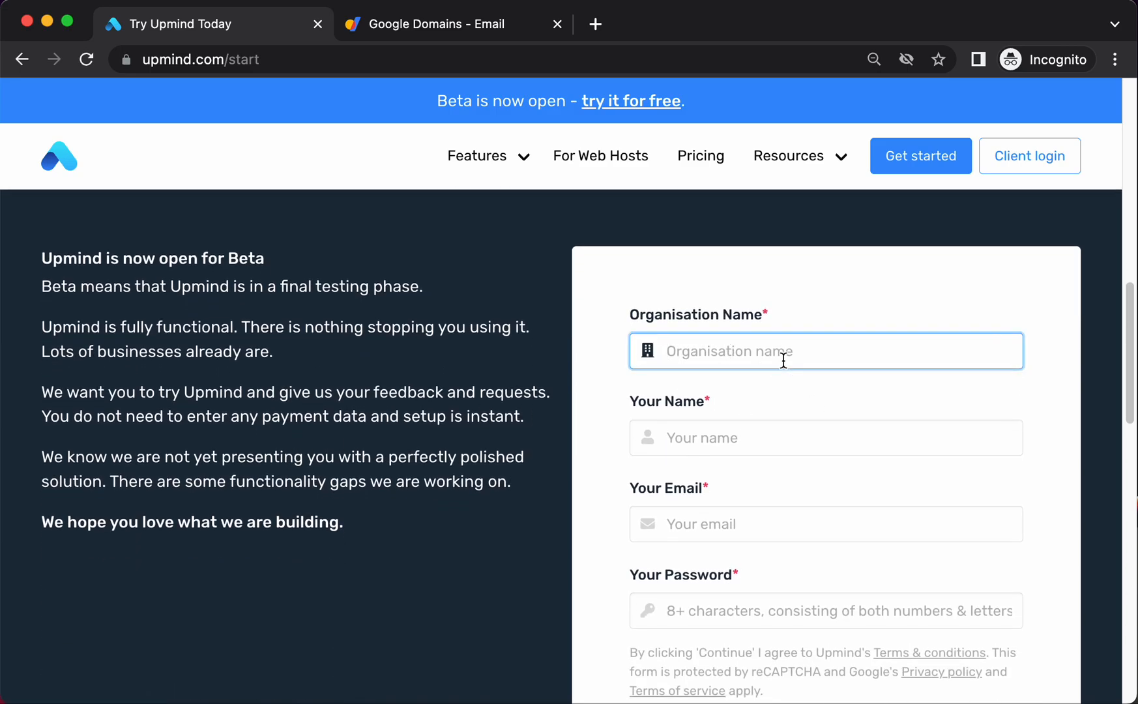
type("Host Billing")
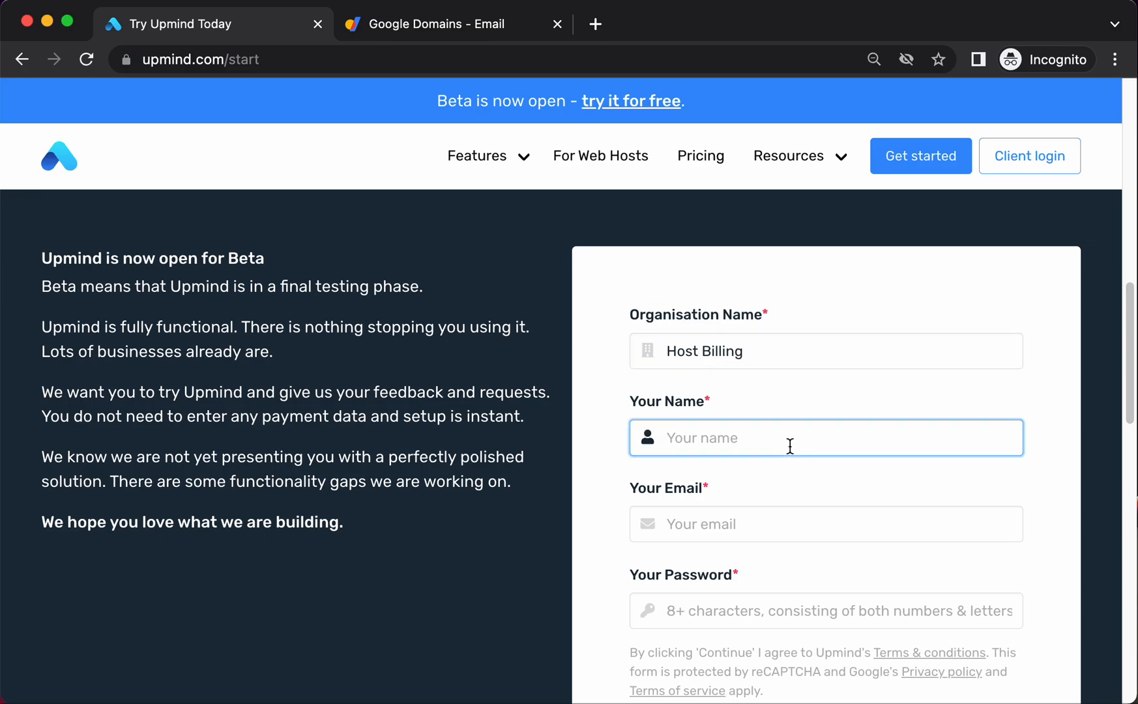
type("seb de")
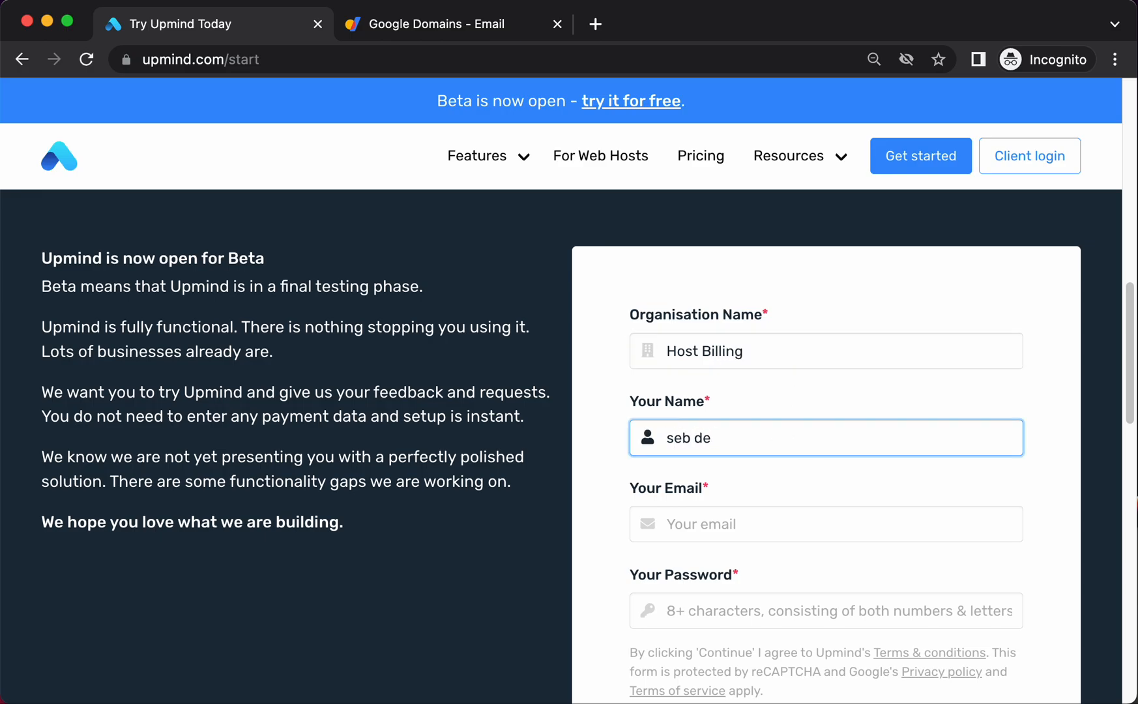
type("lemo")
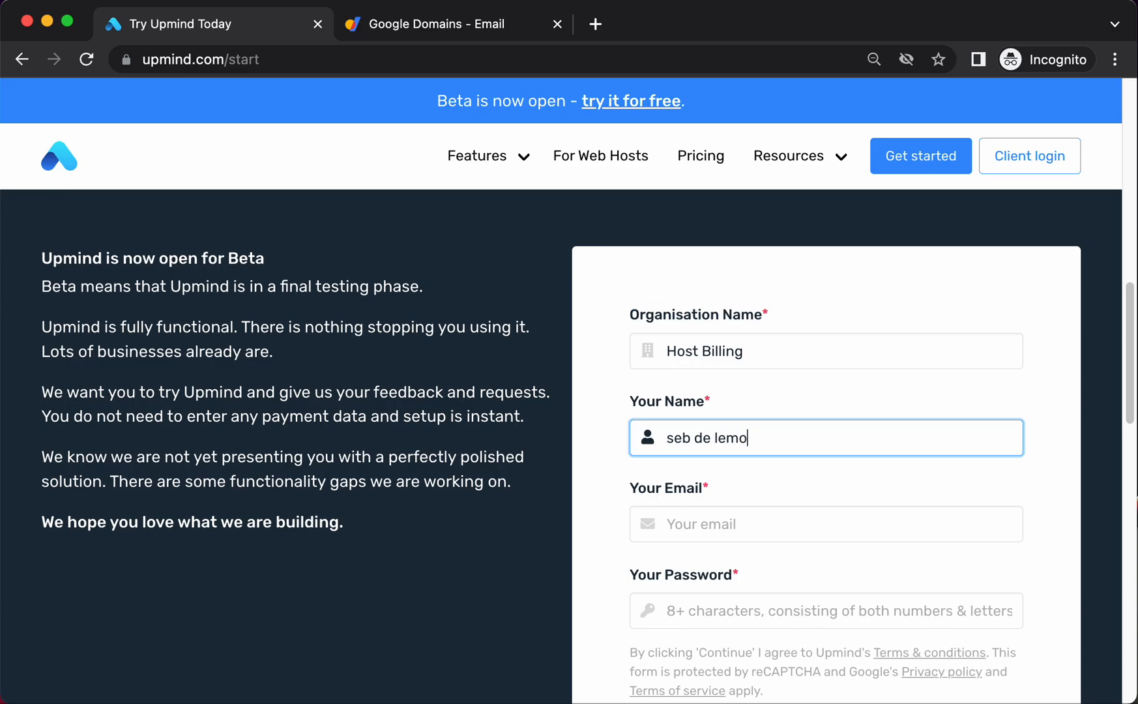
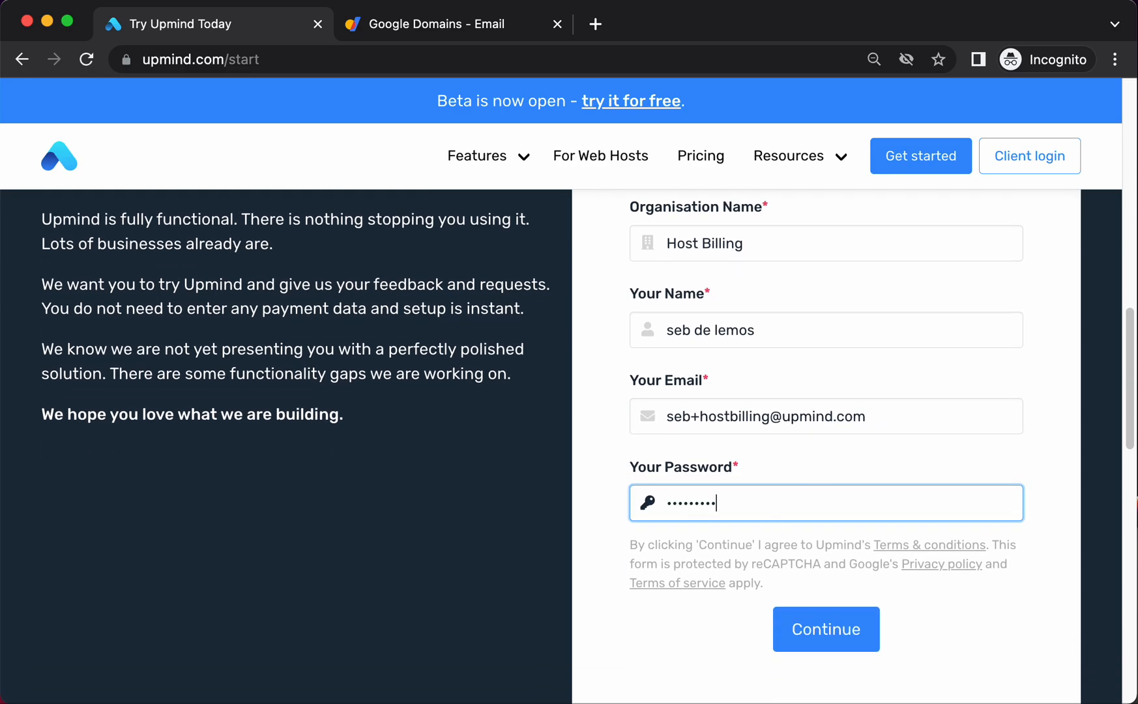
- Submit the Host Billing sign-up form and wait for the admin dashboard to load
left_click(825, 629)
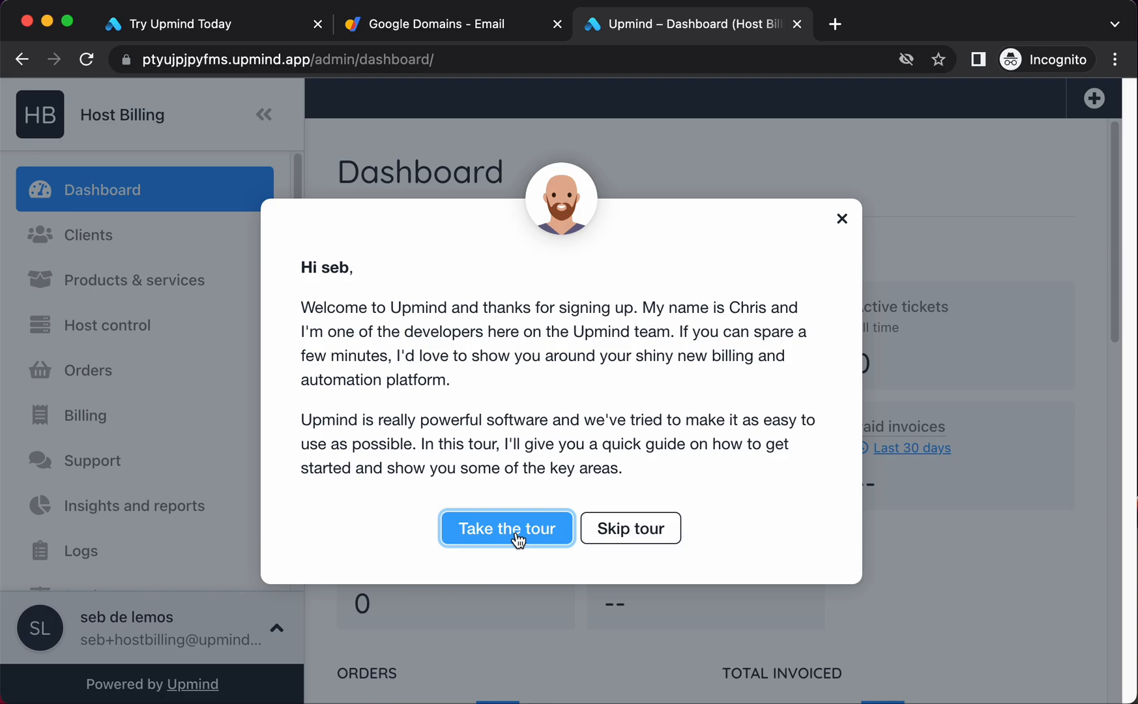
- Dismiss the welcome tour, highlight the generated subdomain in the address bar, and open Settings
left_click(629, 528)
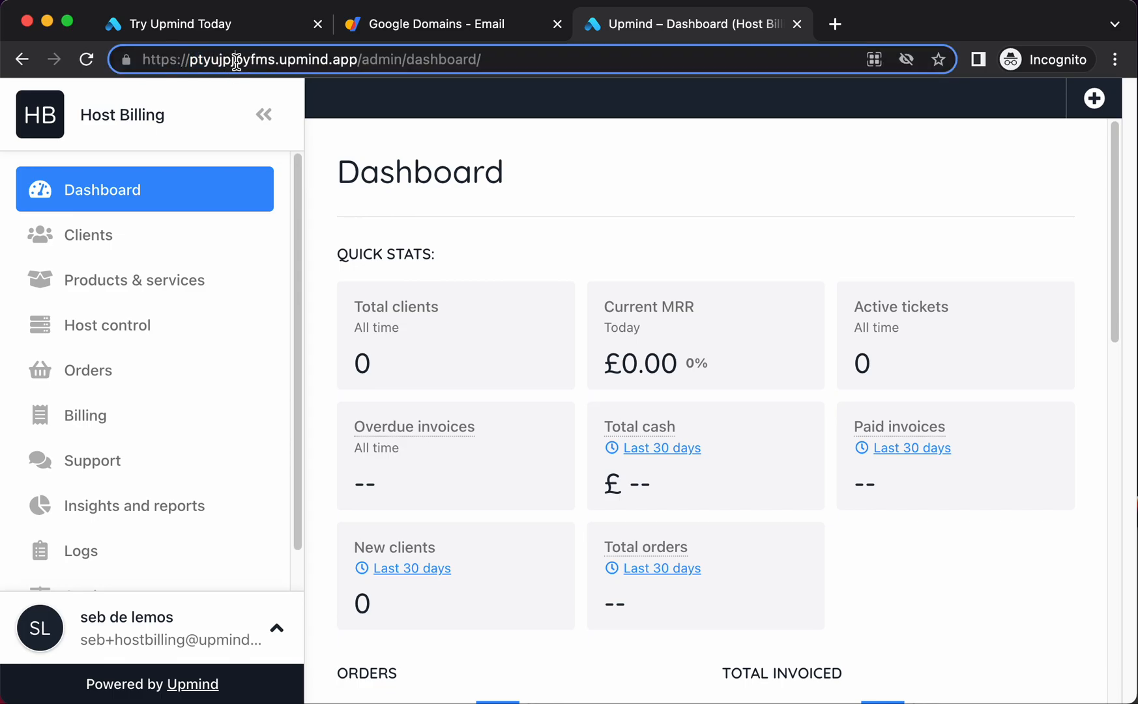
double_click(235, 59)
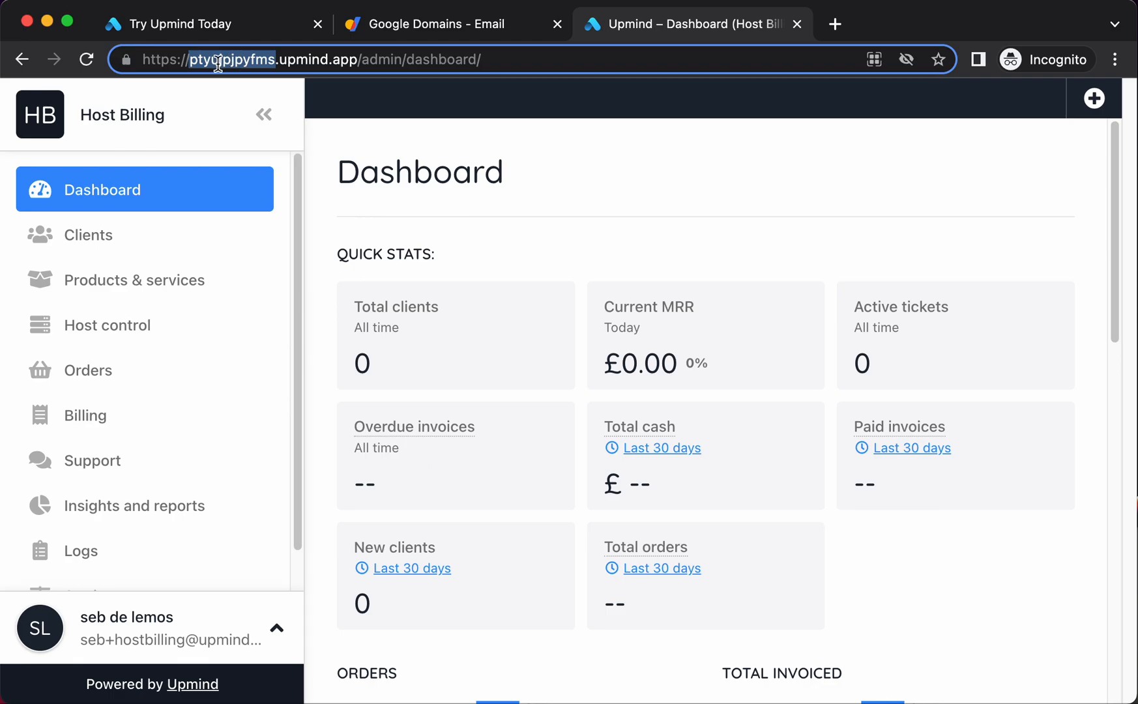
left_click(95, 553)
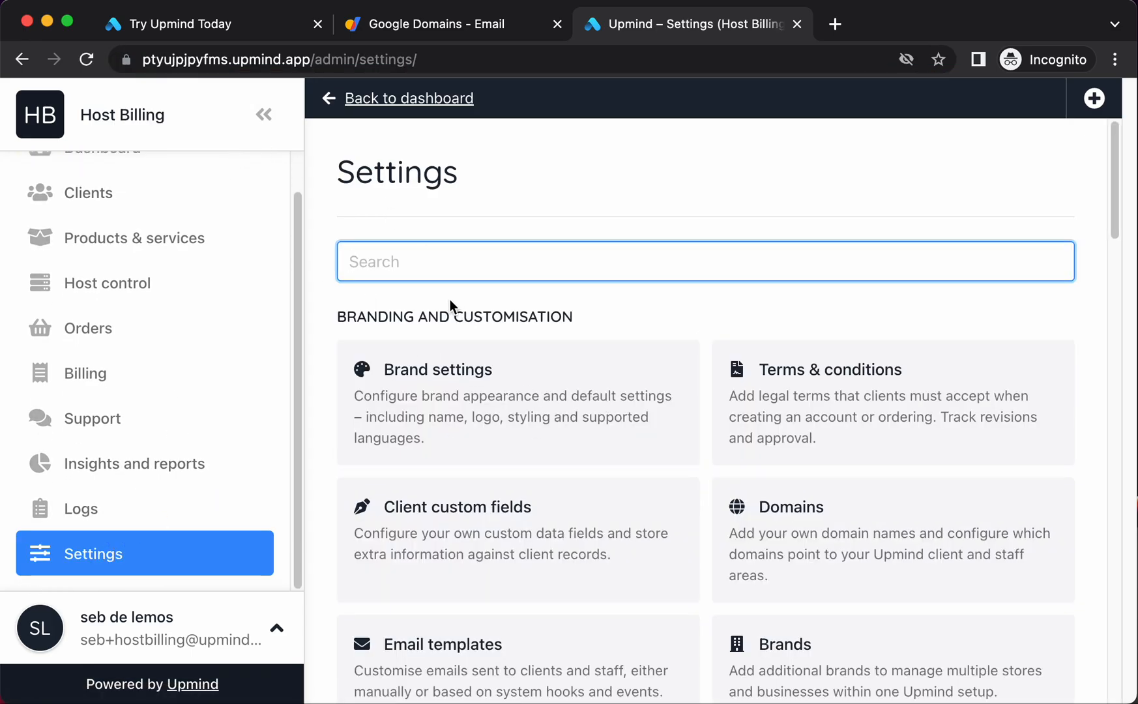
- Open the Domains settings and start a new Add domain form
left_click(436, 24)
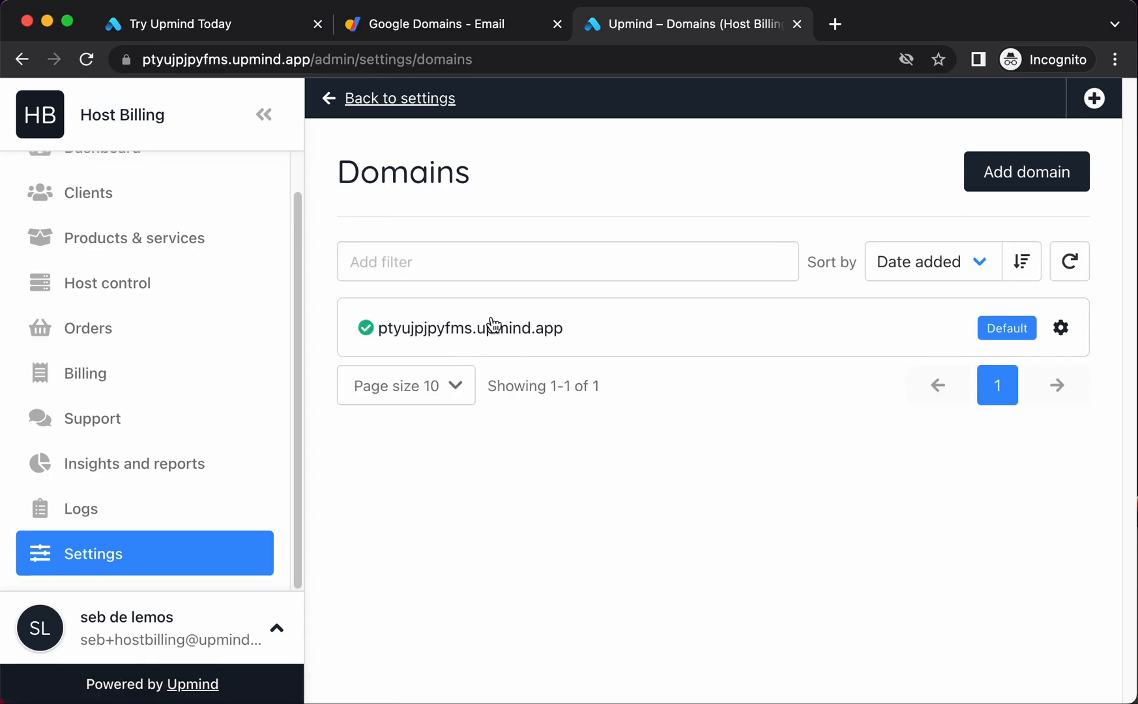
left_click(1025, 171)
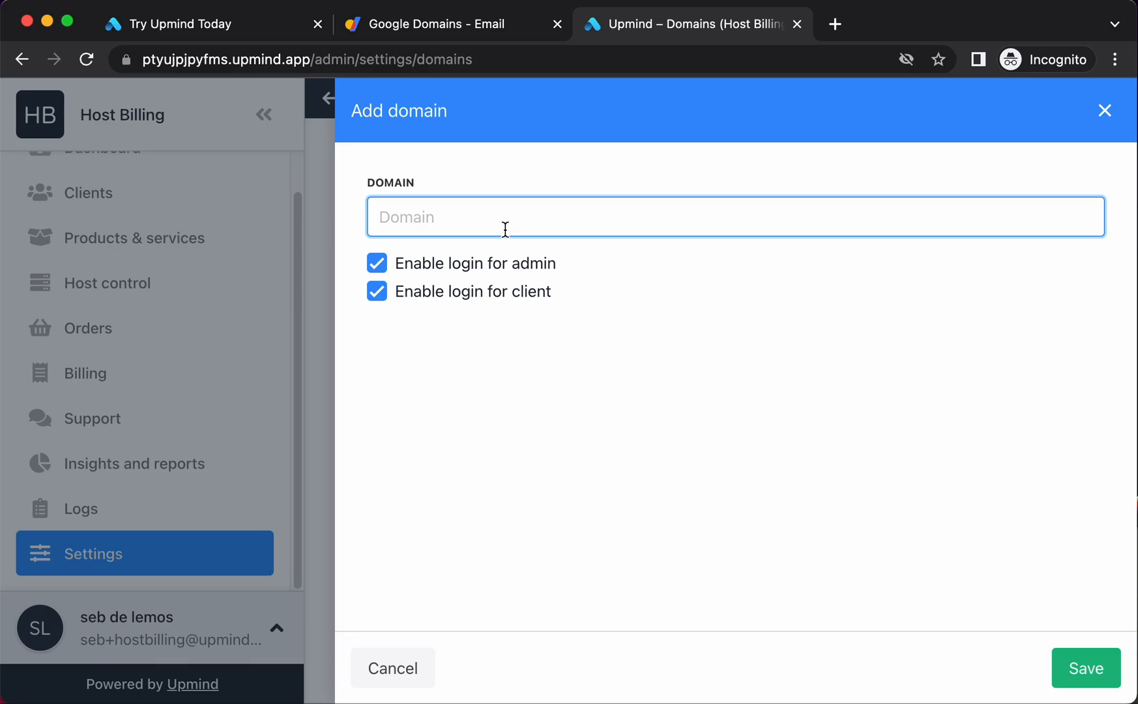
- Enter my.hostbilling.co.uk as the domain and copy the first required A record IP
type("my.j")
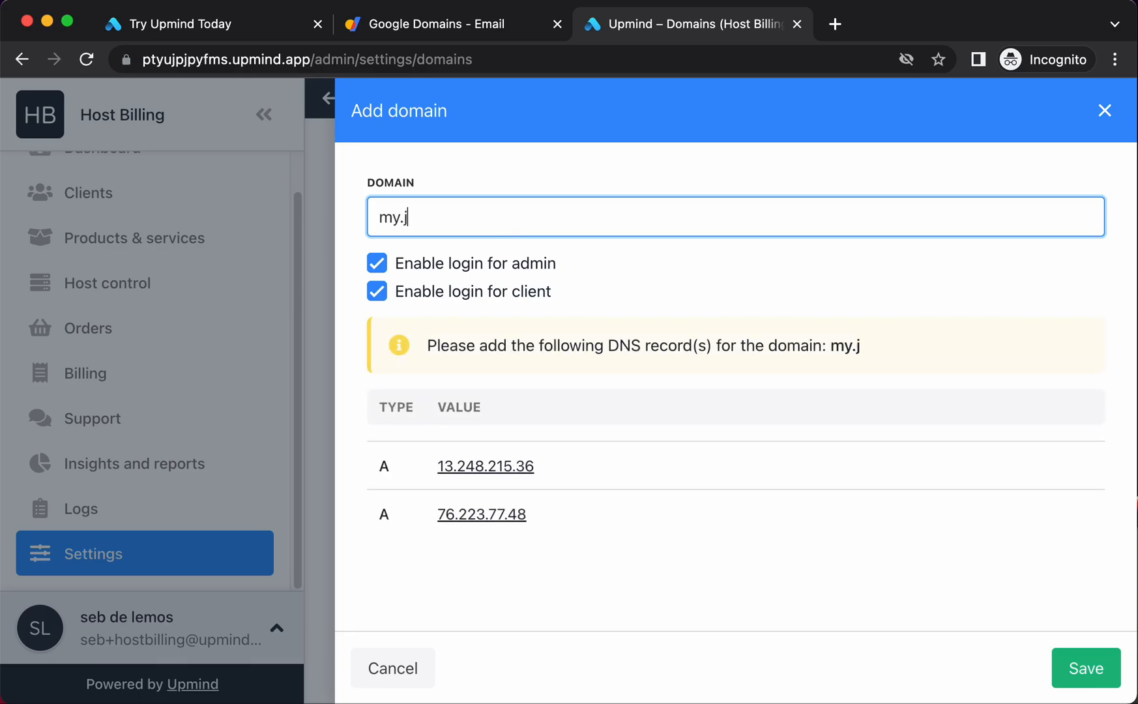
type("hostbilling")
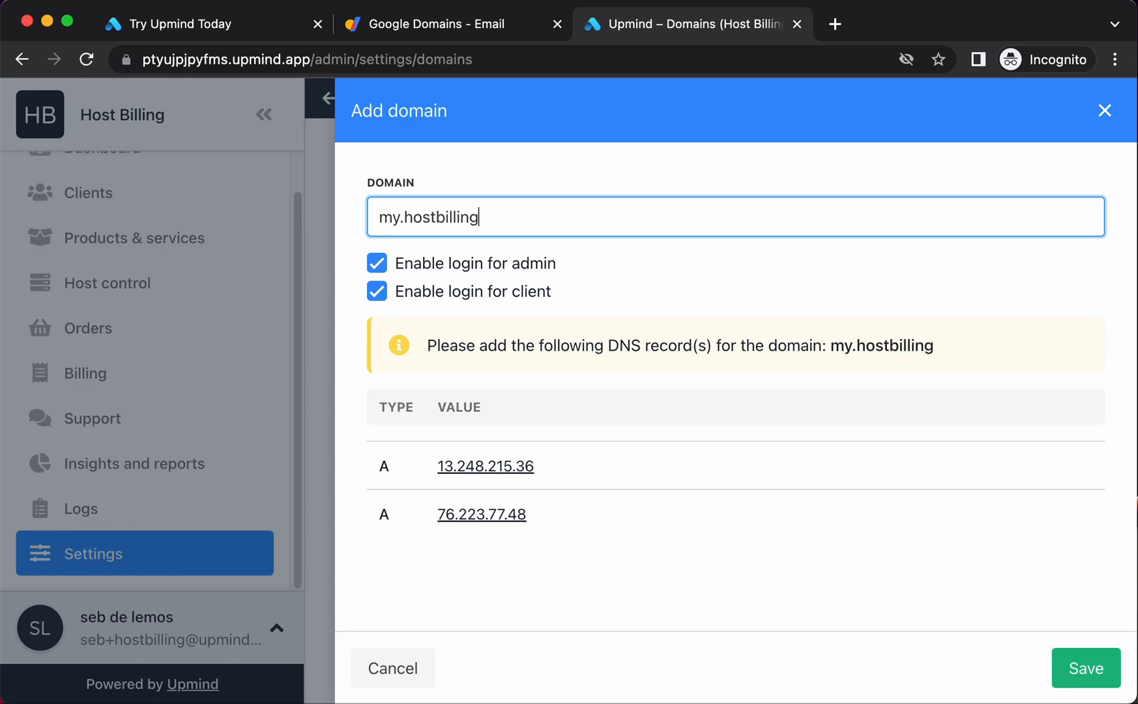
left_click(439, 24)
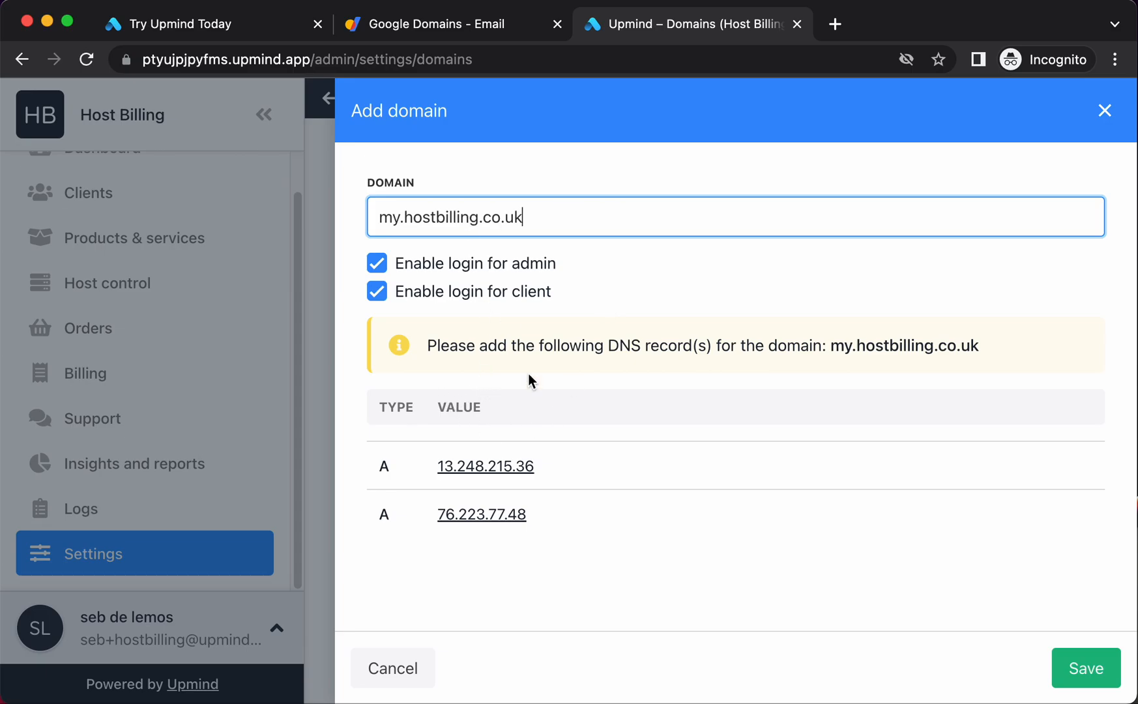
mouse_move(485, 466)
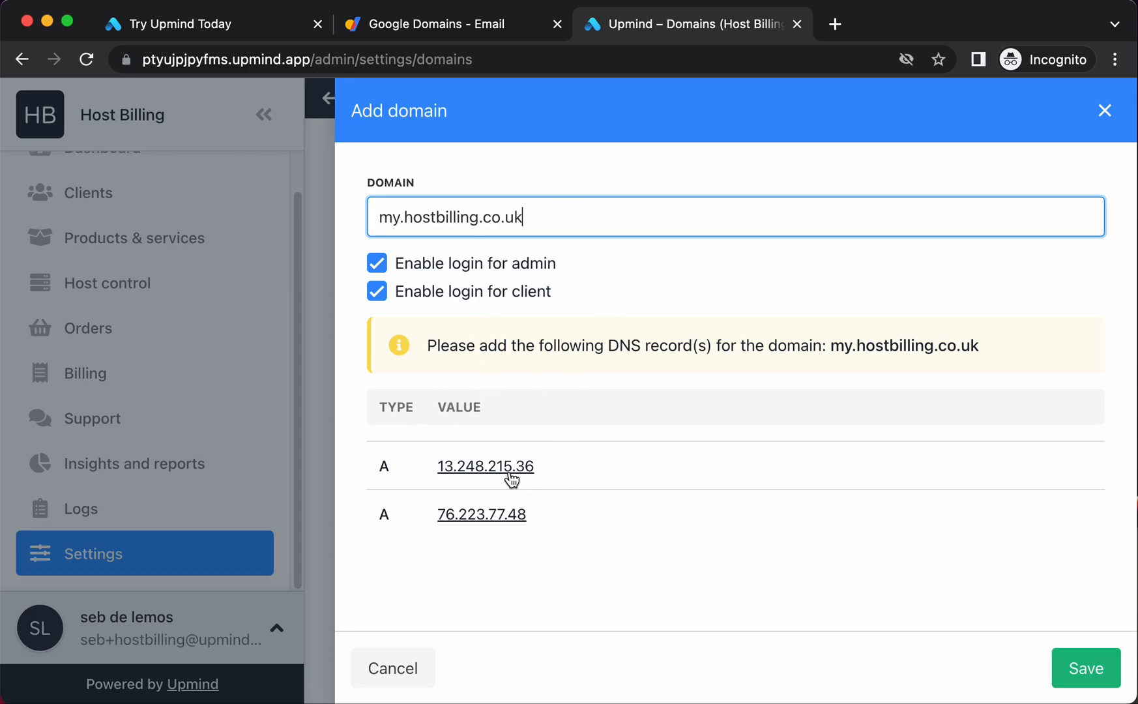
mouse_move(506, 478)
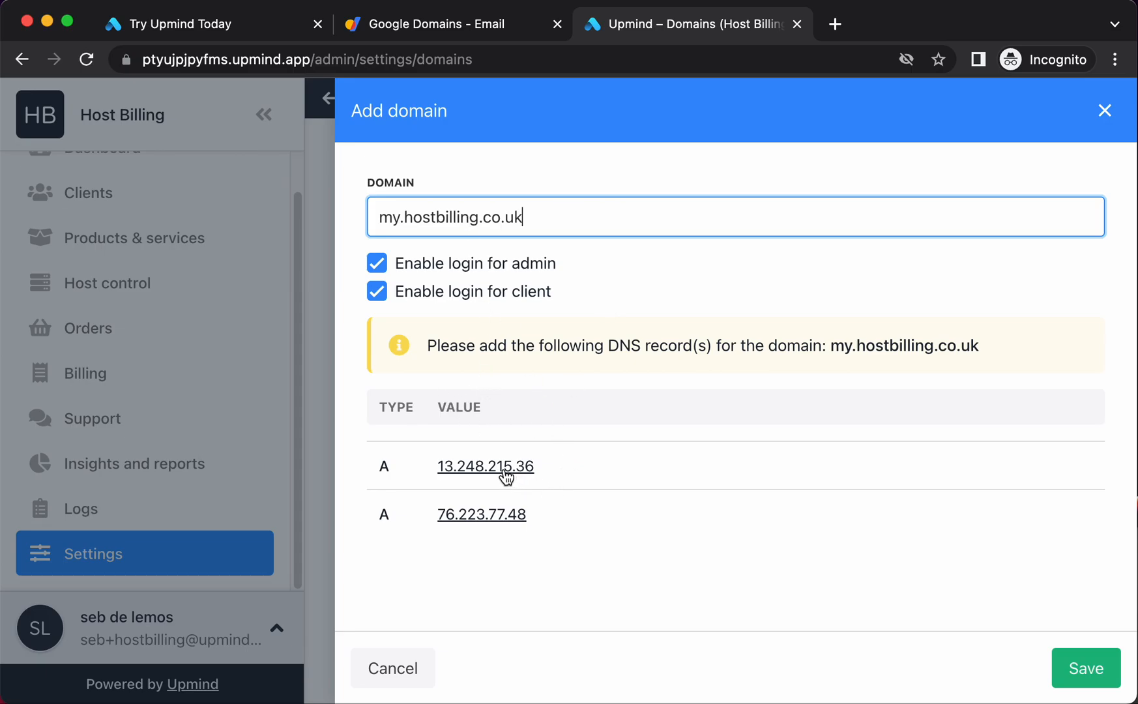
mouse_move(504, 477)
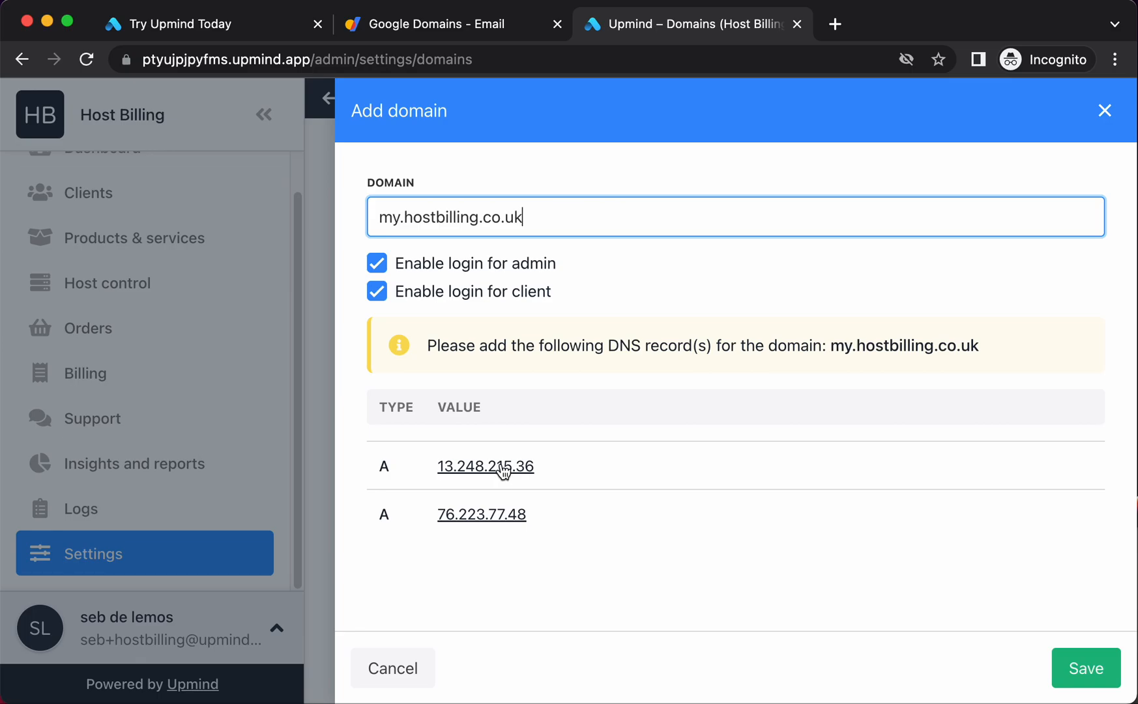
left_click(486, 467)
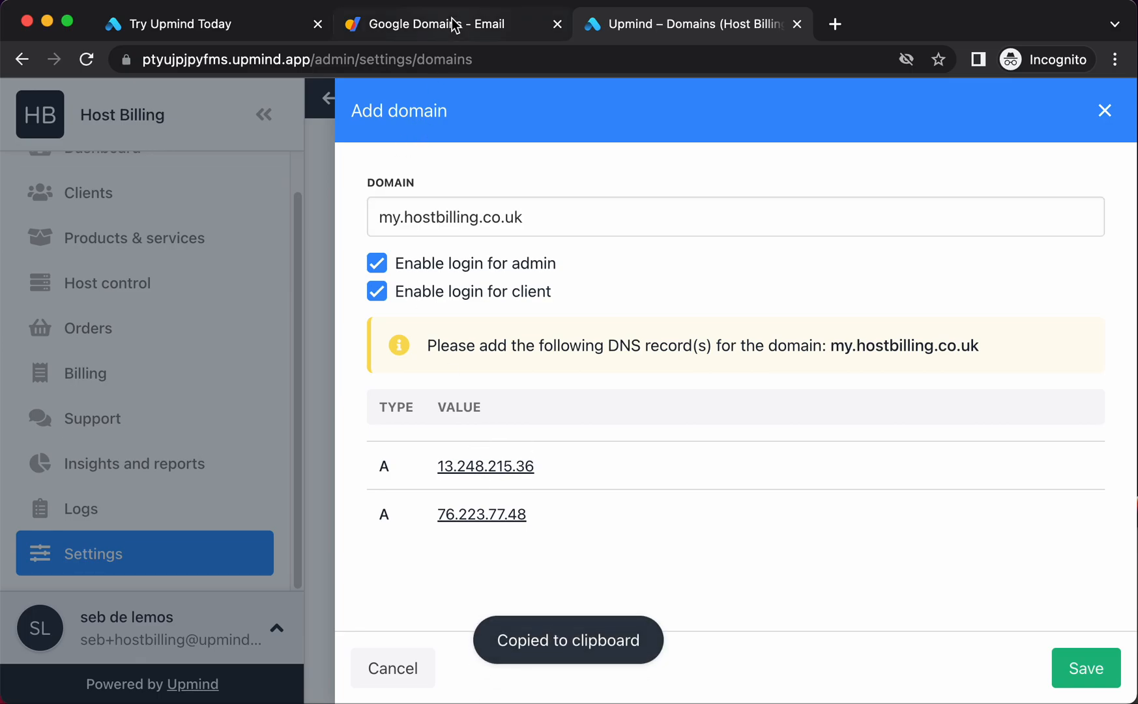
- In Google Domains, start a custom A record for host 'my' with address 13.248.215.36
left_click(443, 24)
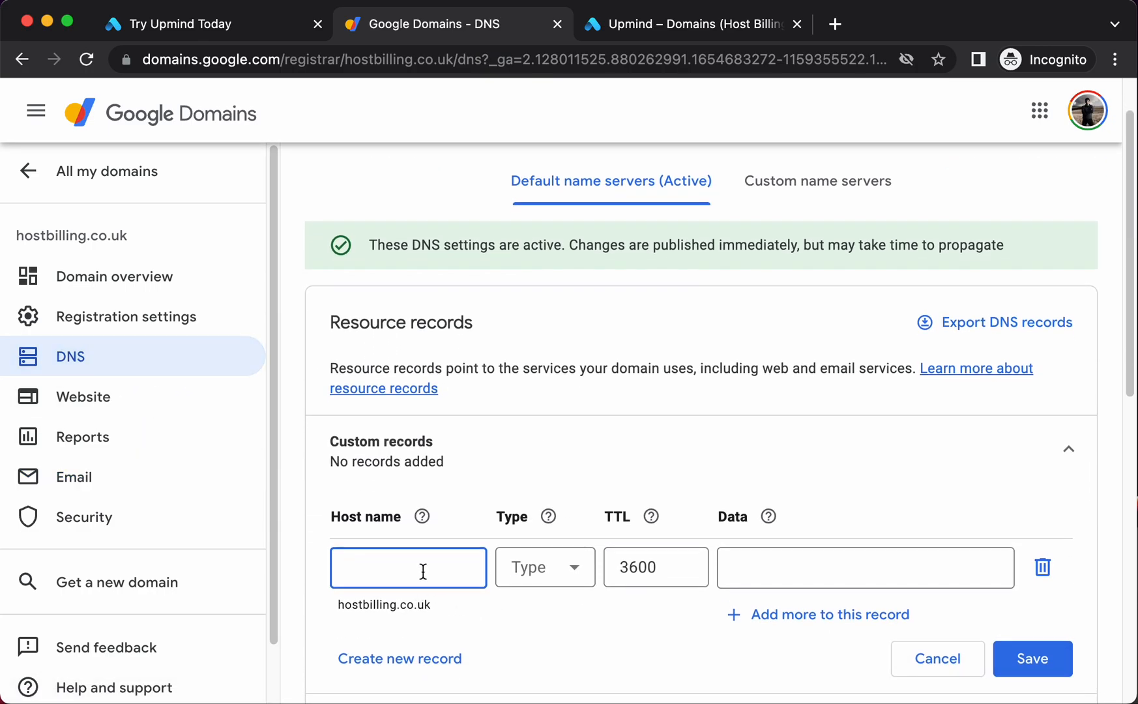
type("my")
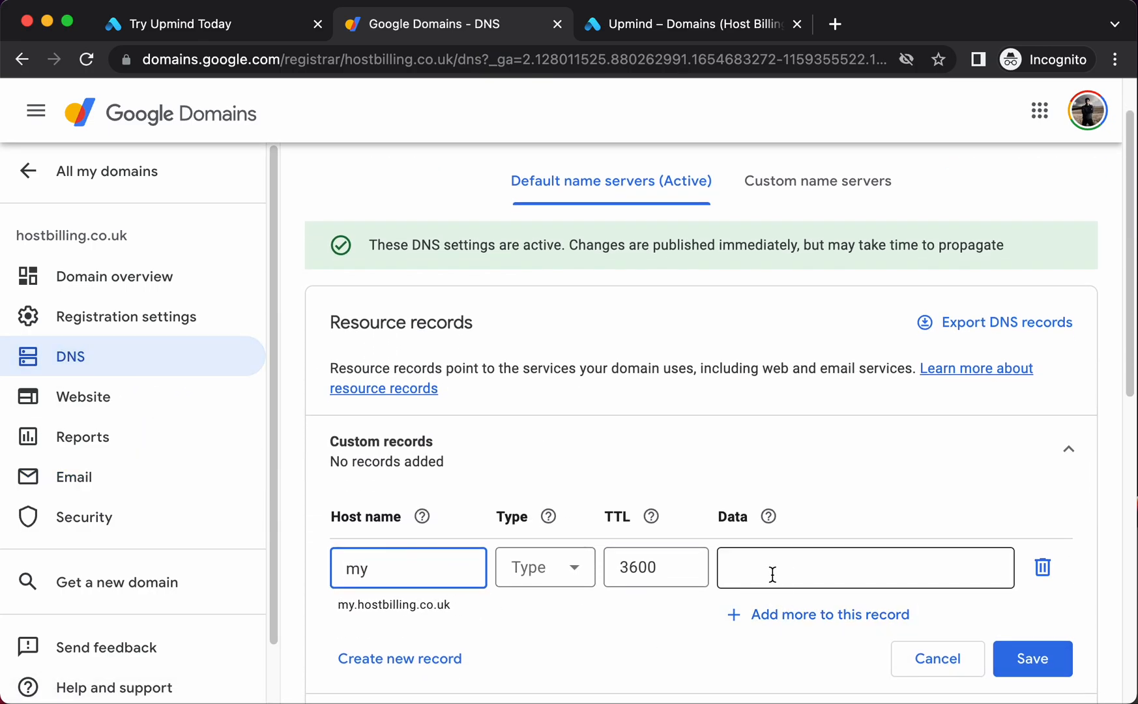
left_click(544, 567)
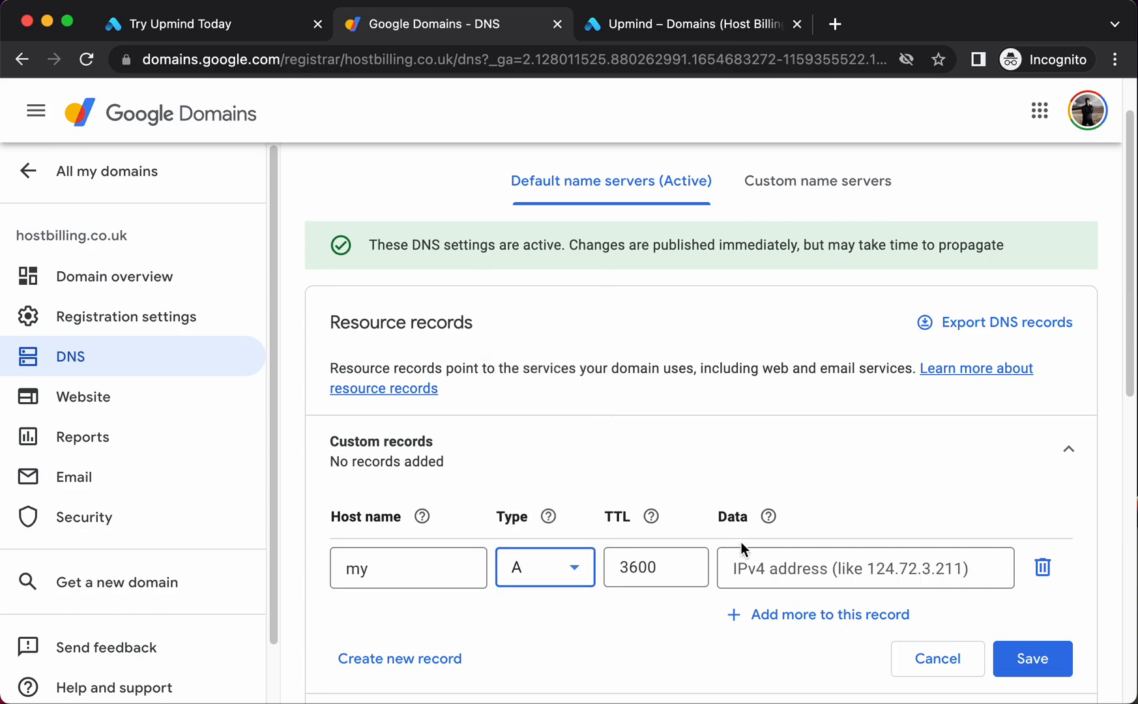
type("13.248.215.36")
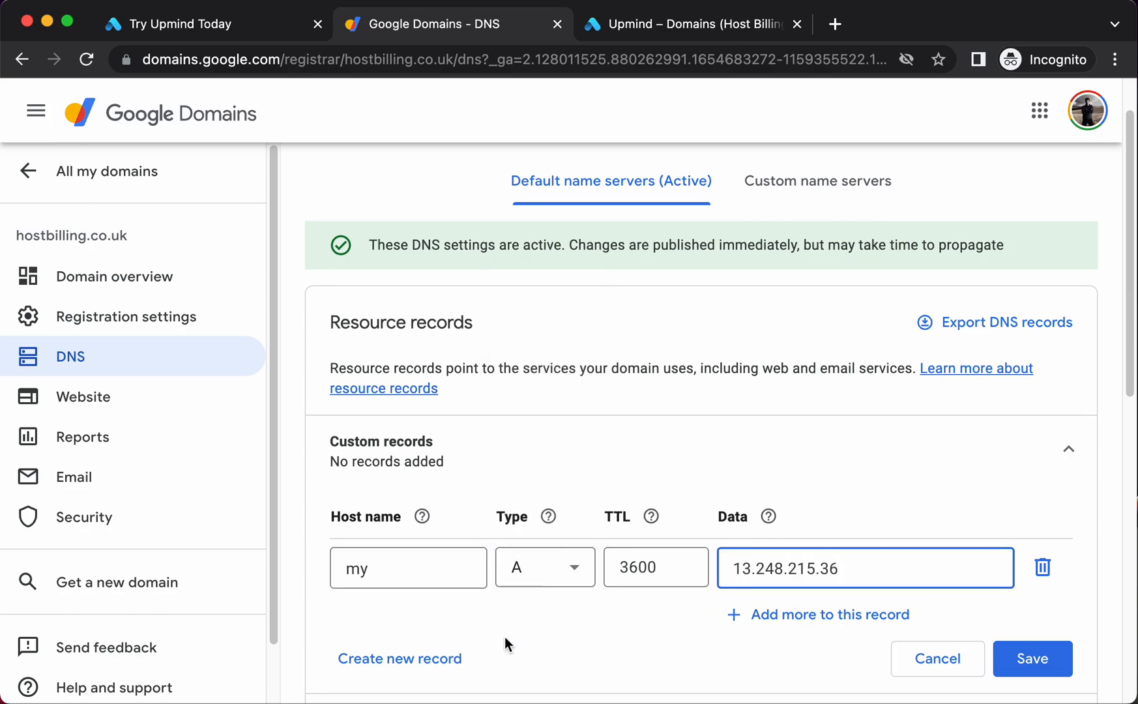
- Add the second address 76.223.77.48 to the A record and save it
left_click(829, 614)
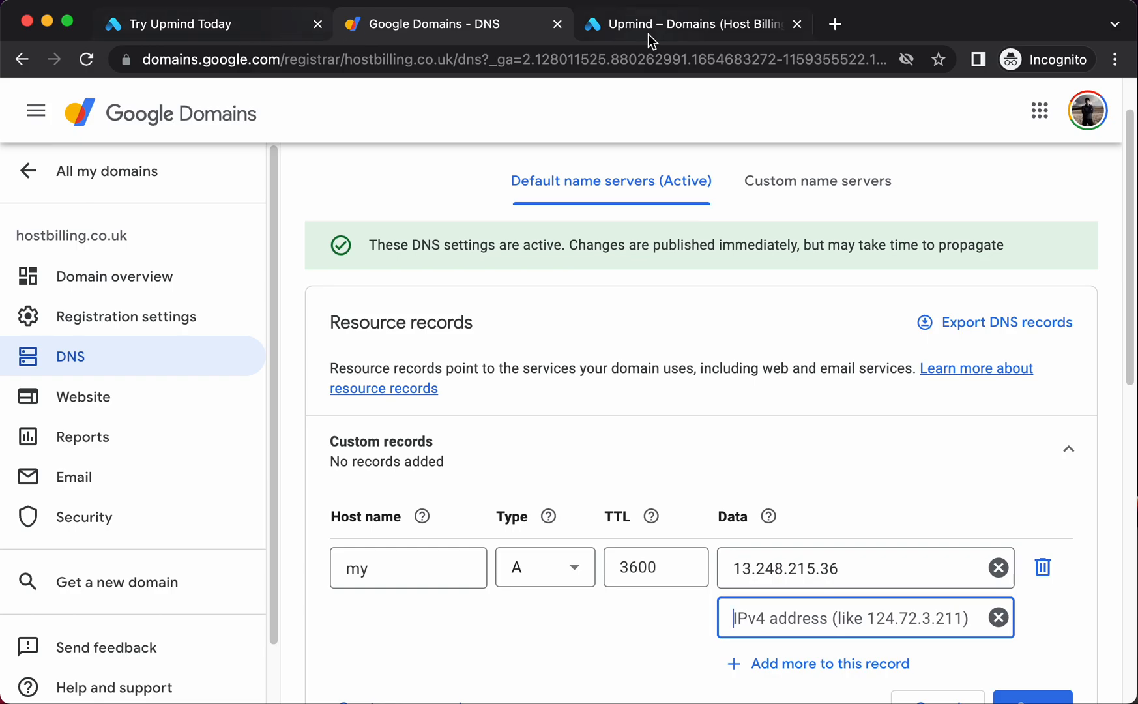
left_click(436, 24)
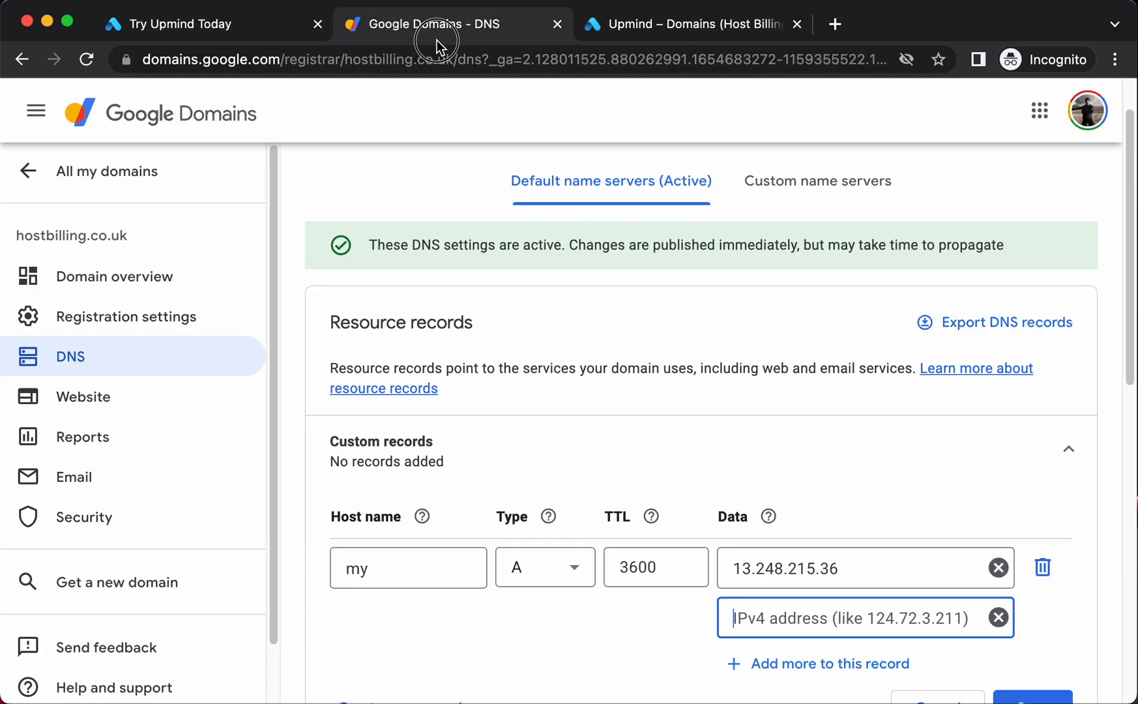
type("76.223.77.48")
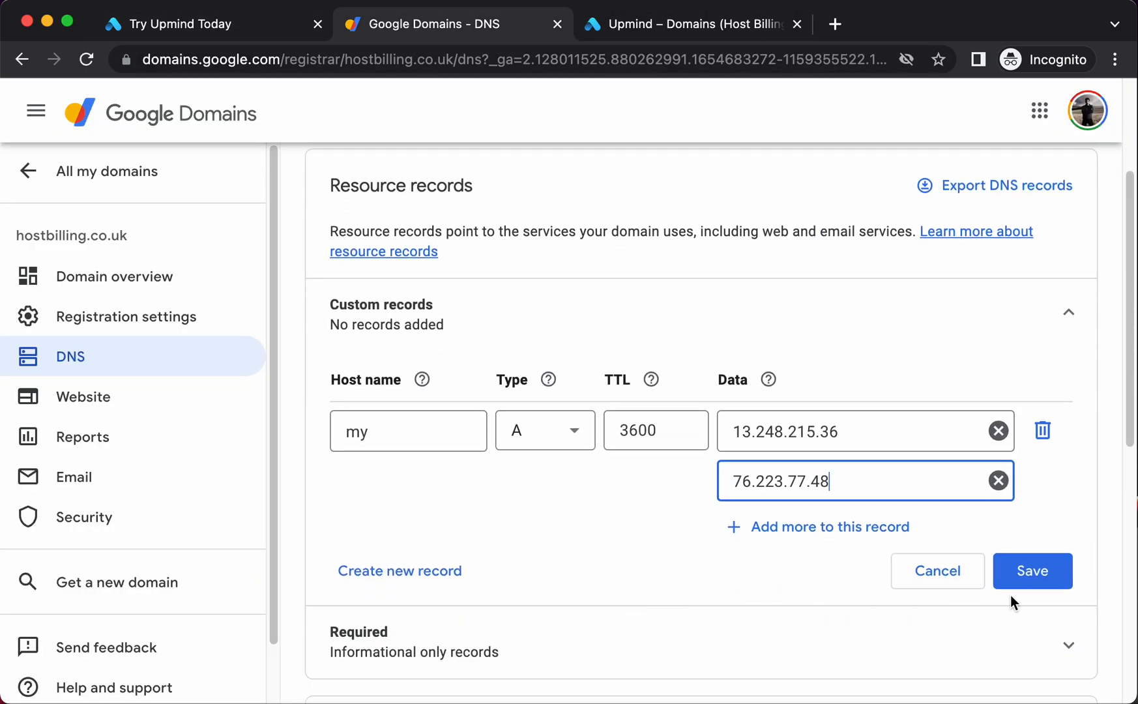
left_click(1032, 572)
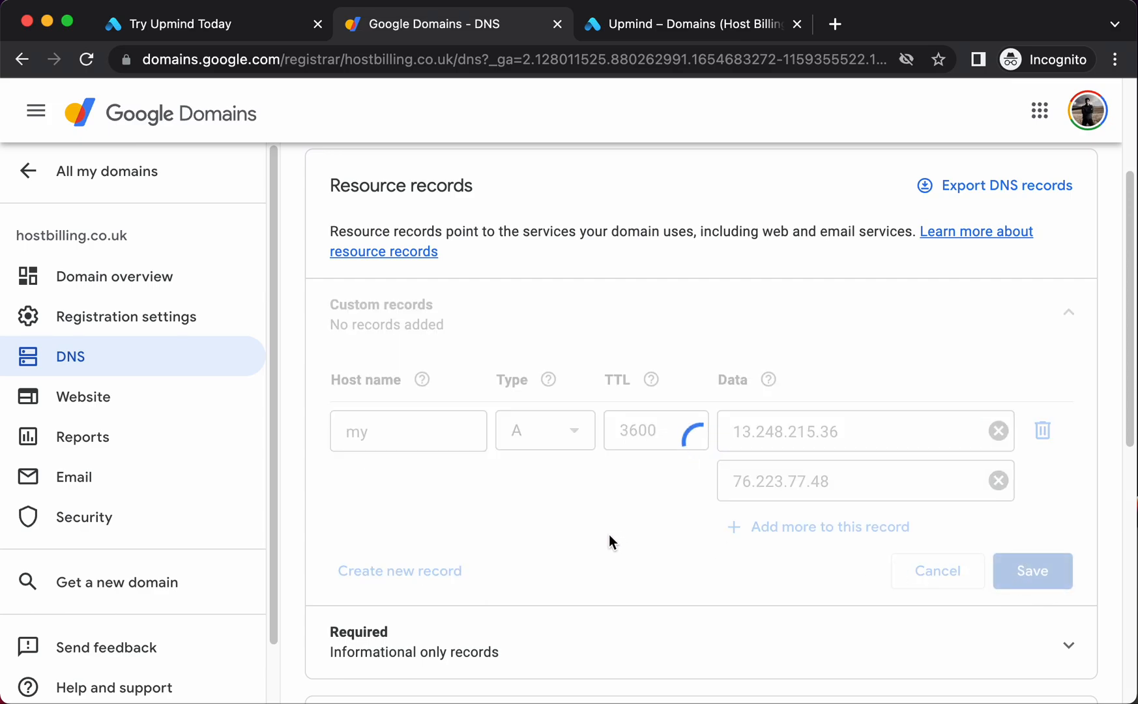
left_click(1032, 571)
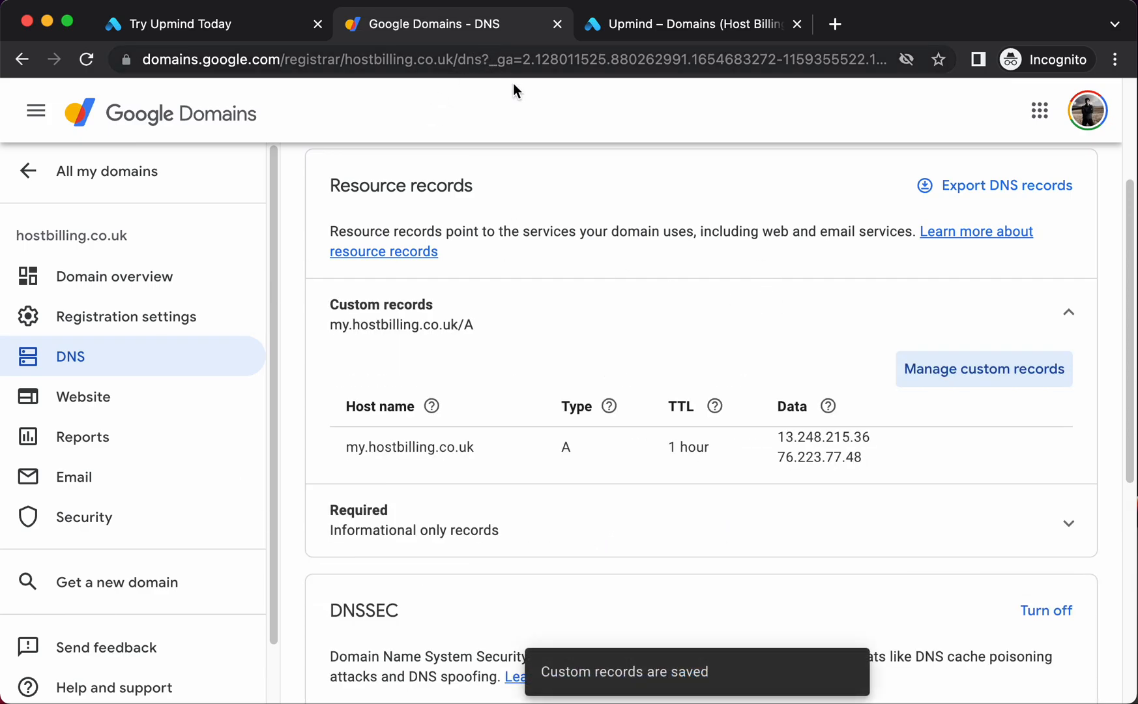
- Back in Upmind, save my.hostbilling.co.uk so it lists as an unverified domain
left_click(690, 24)
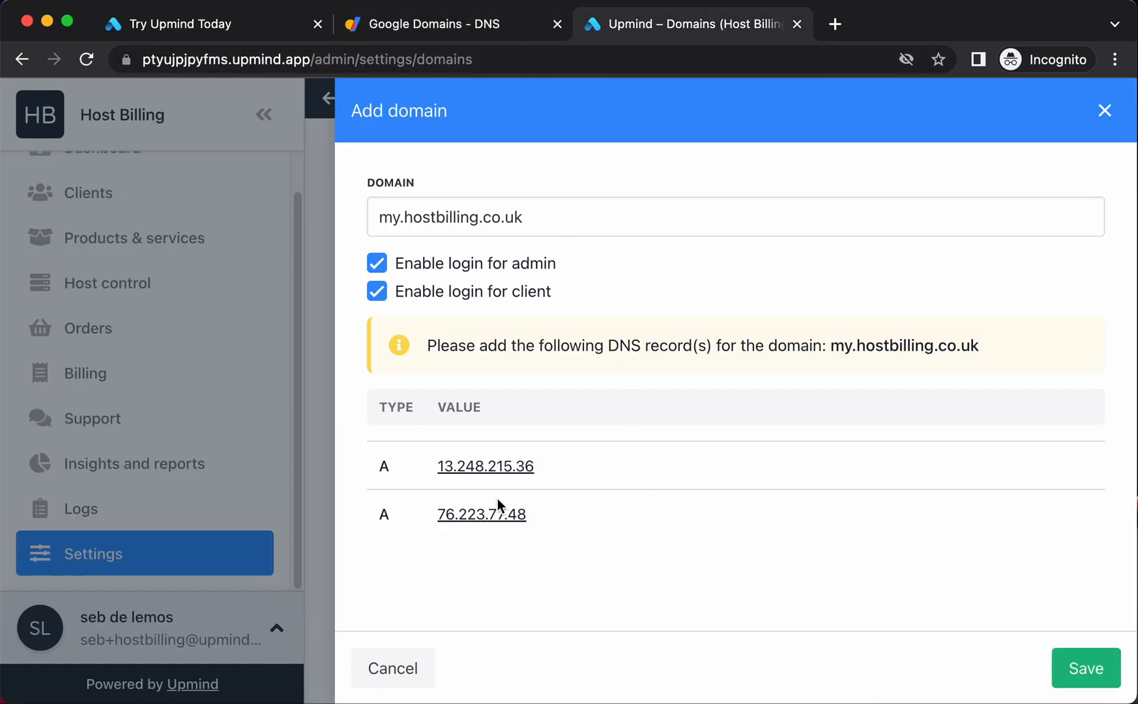
left_click(1086, 667)
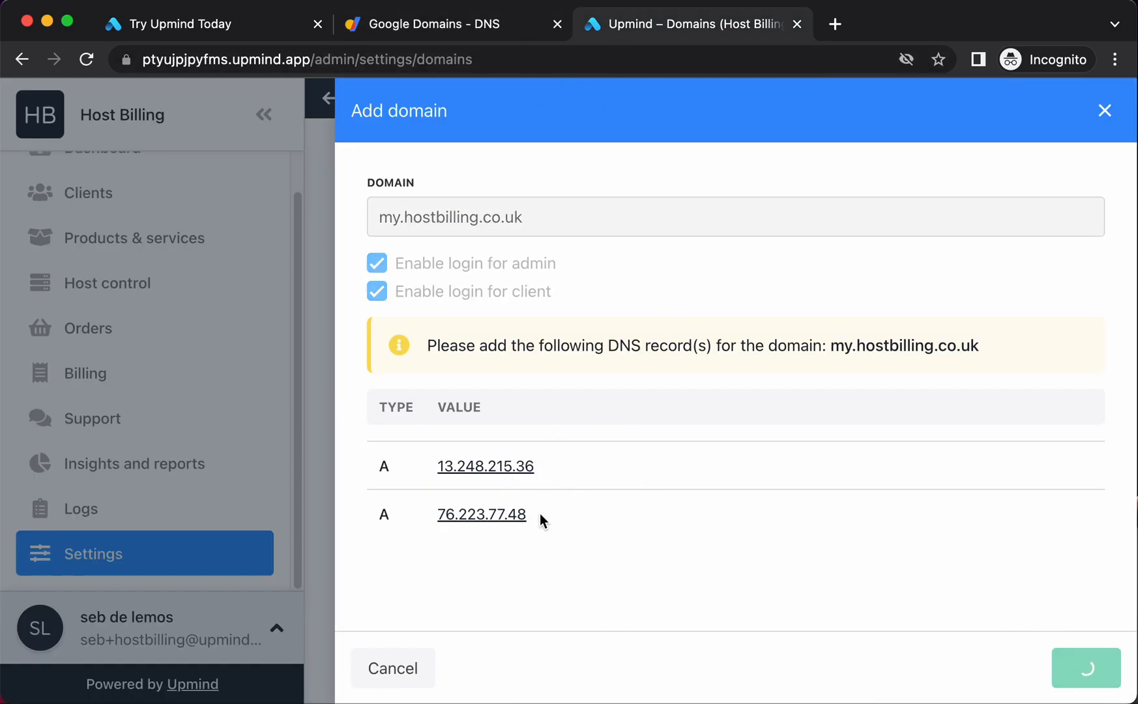
left_click(1085, 668)
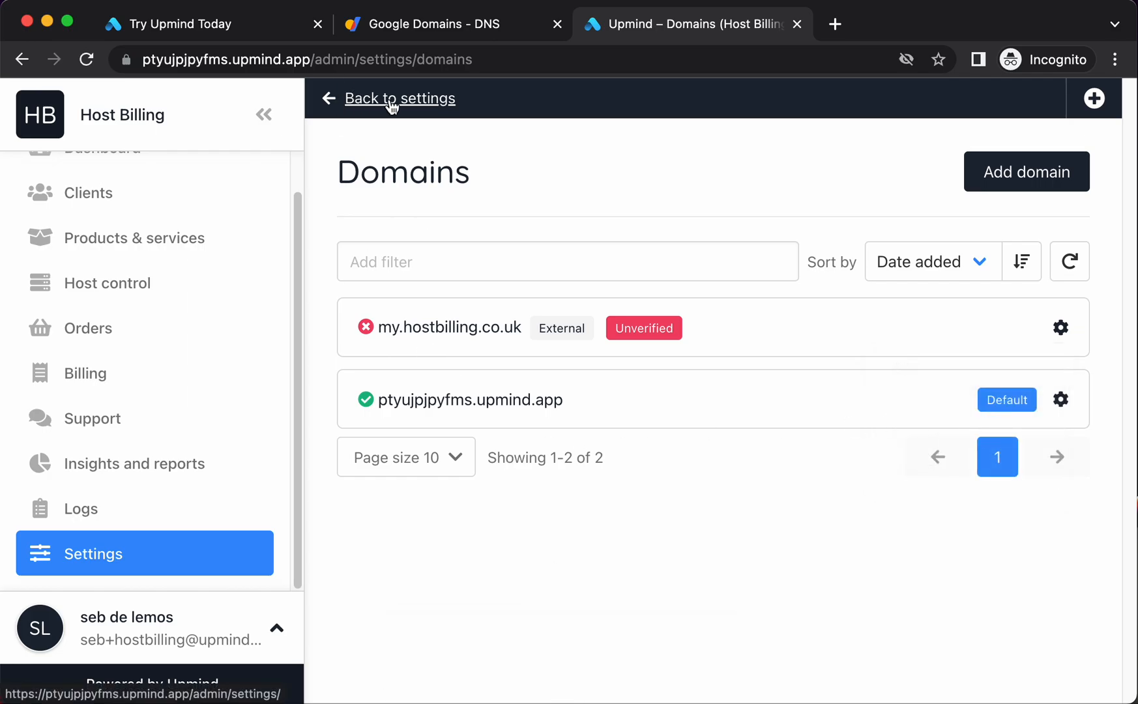
- Return to the main Settings overview and scroll through its cards
left_click(399, 98)
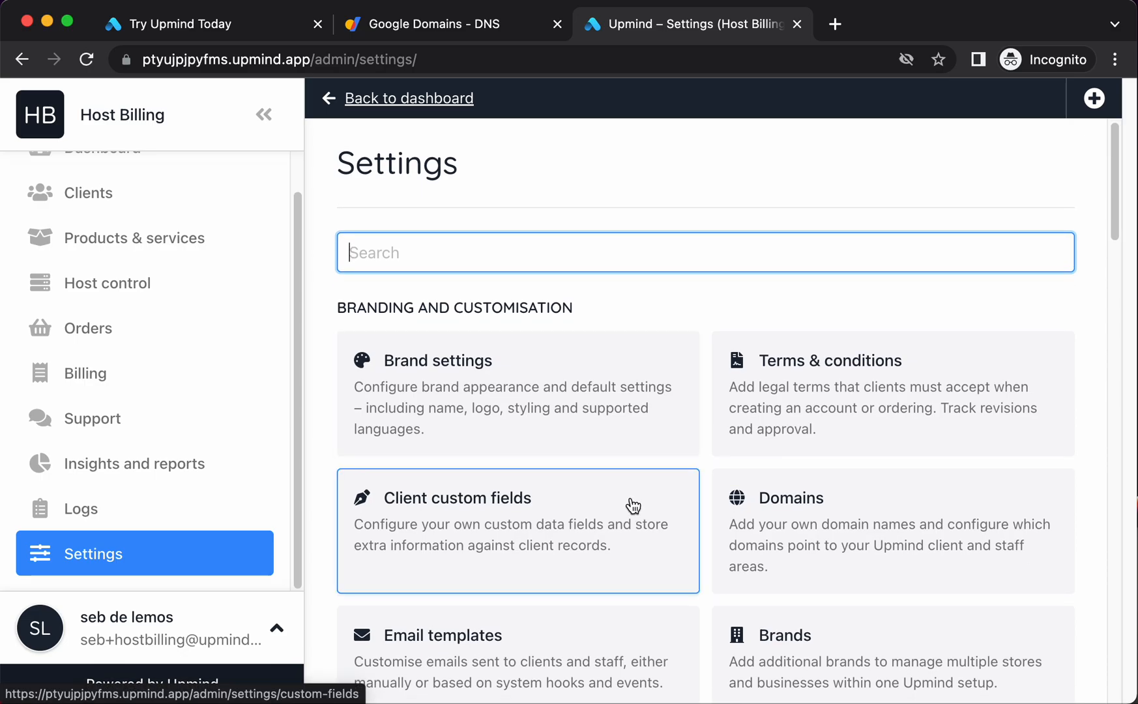
scroll("down", 3)
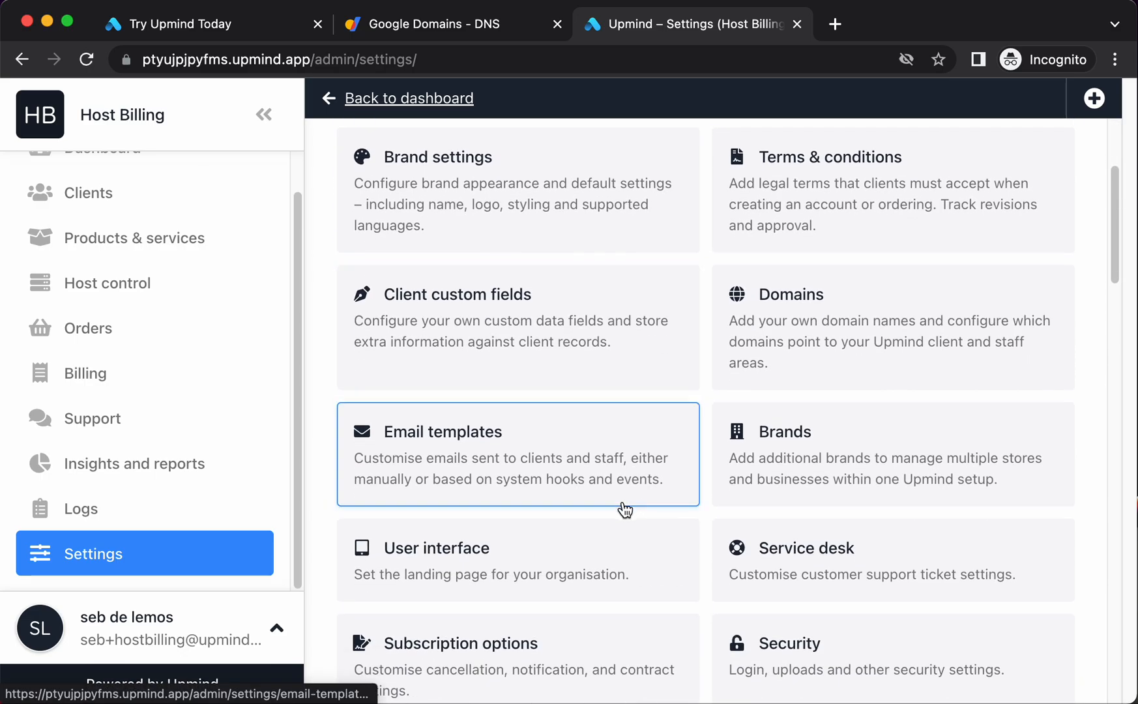
mouse_move(615, 512)
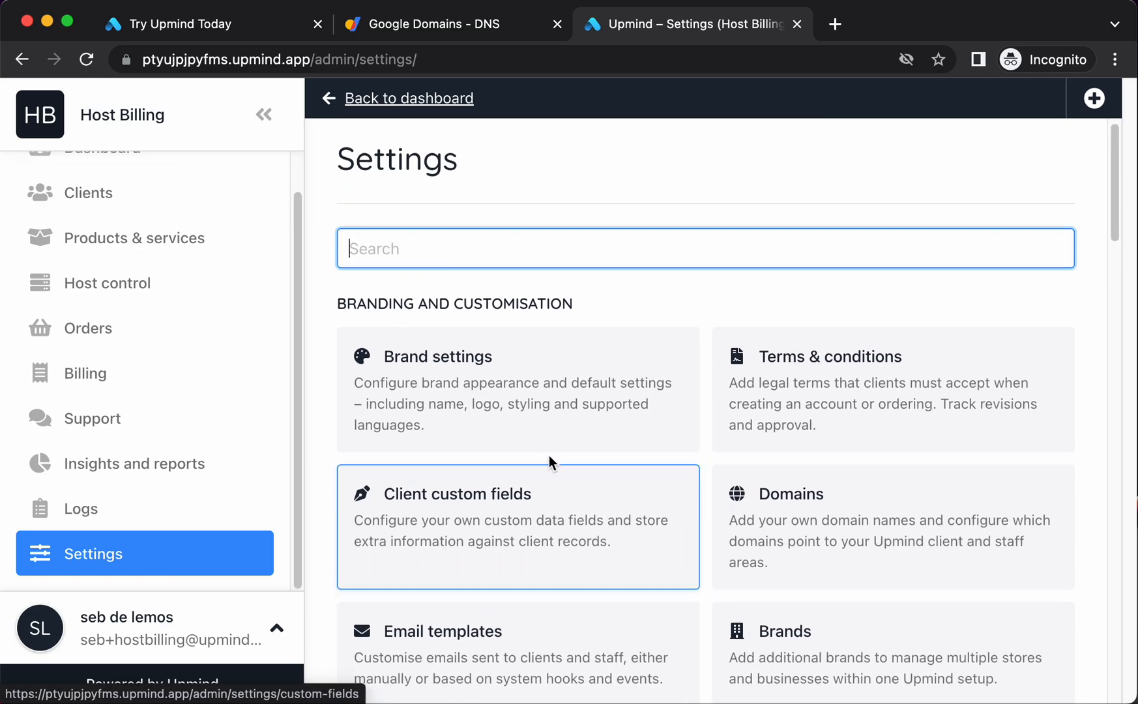
- Enter the business address 'My Address', London, in Business settings
scroll("down", 3)
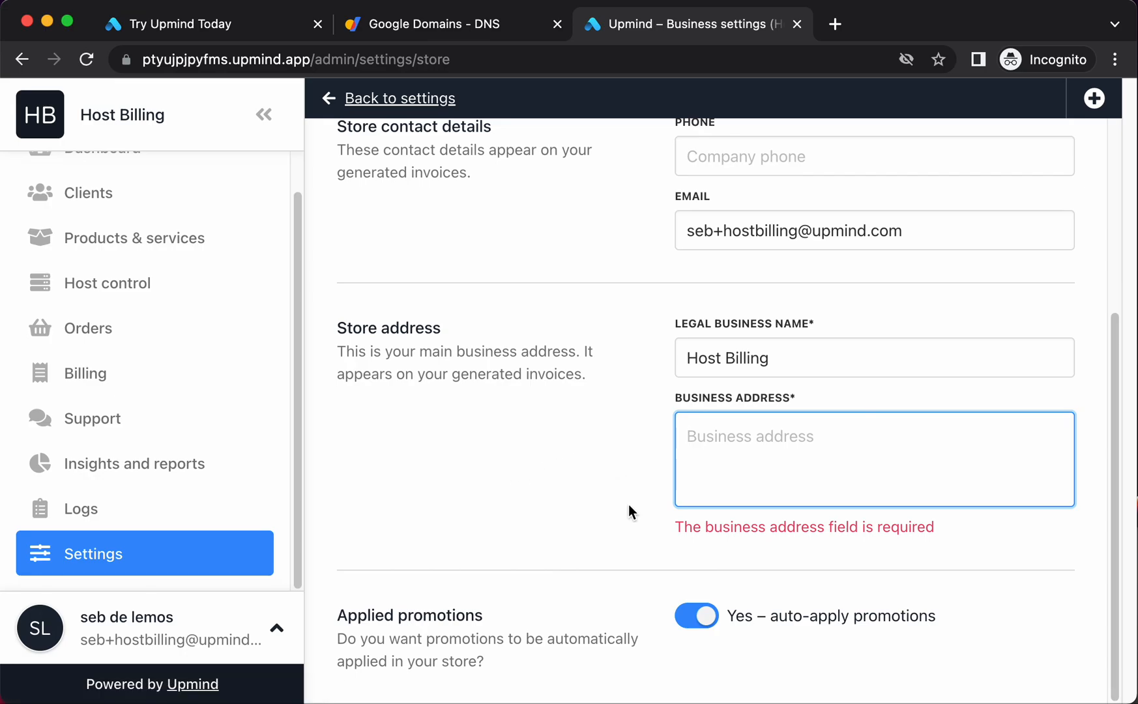
type("My A")
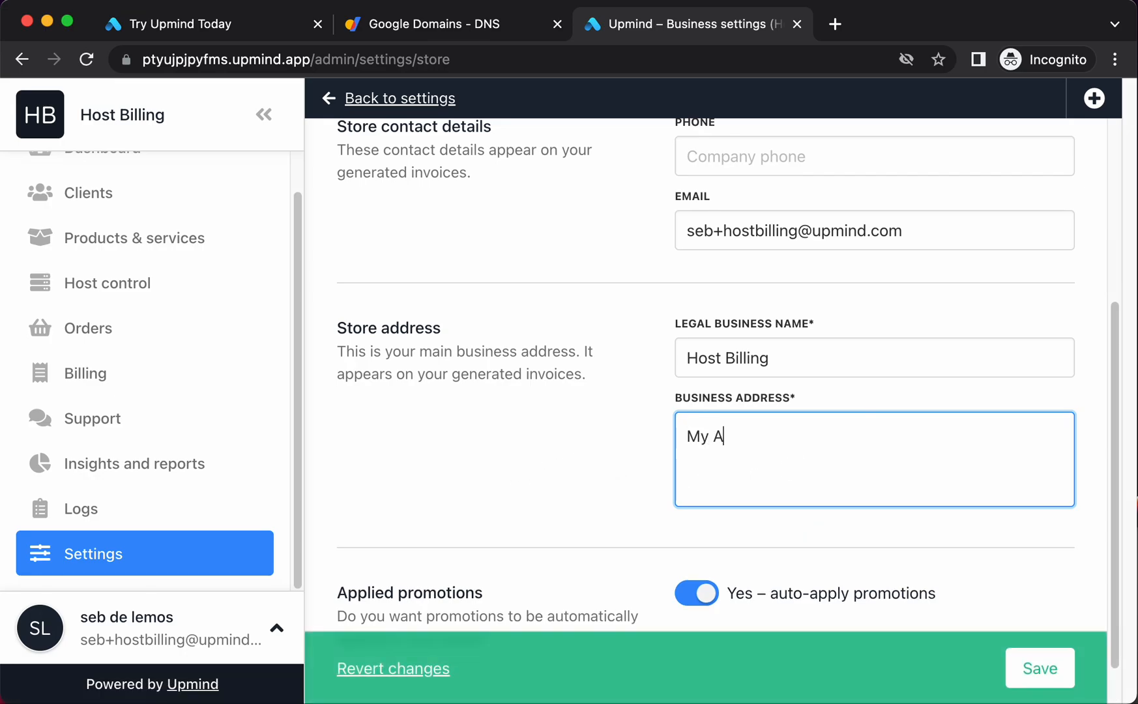
type("ddress")
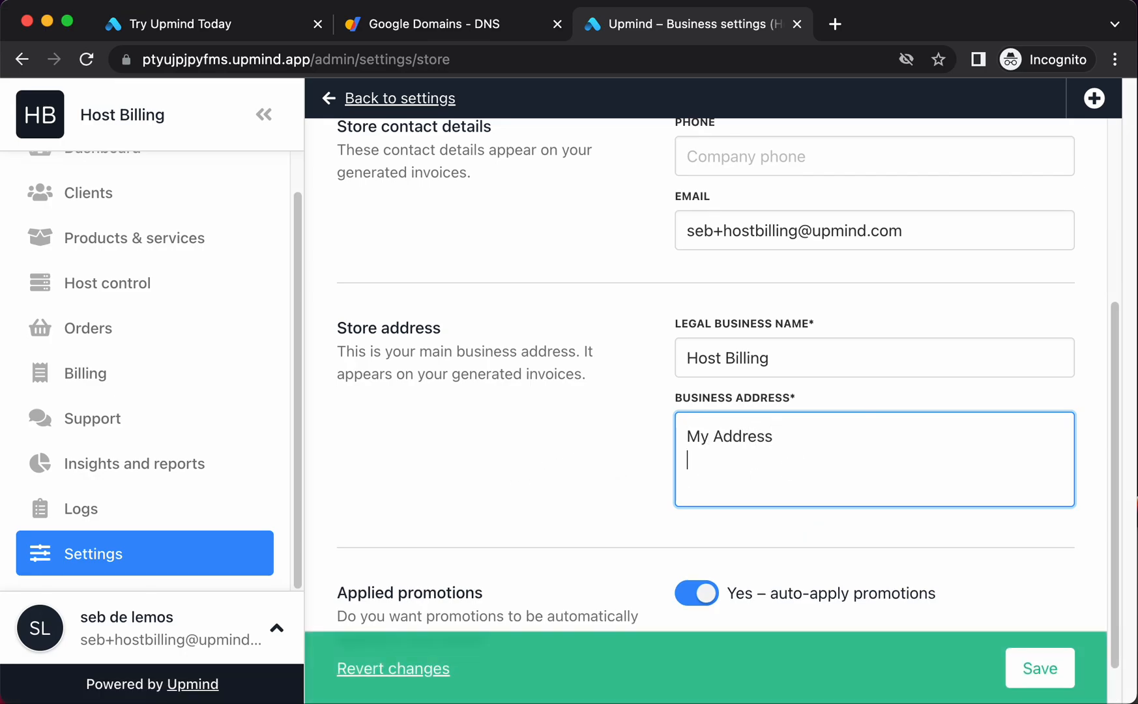
type("London")
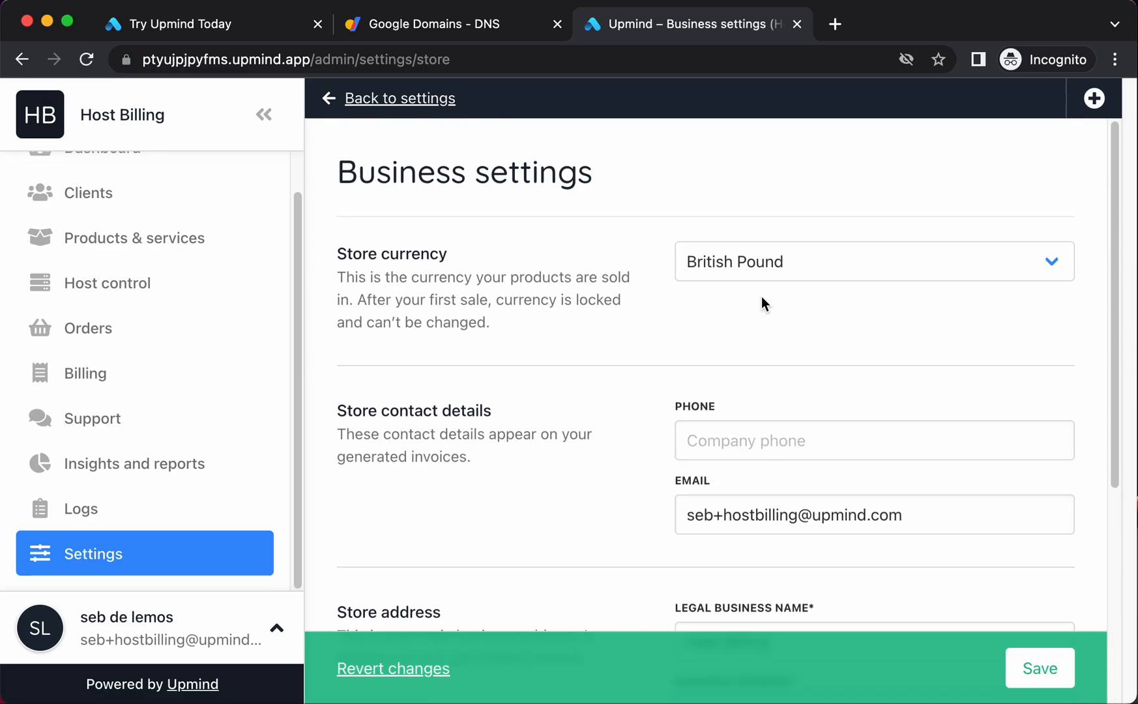
- Set the store currency to US Dollar and save the business settings
left_click(870, 262)
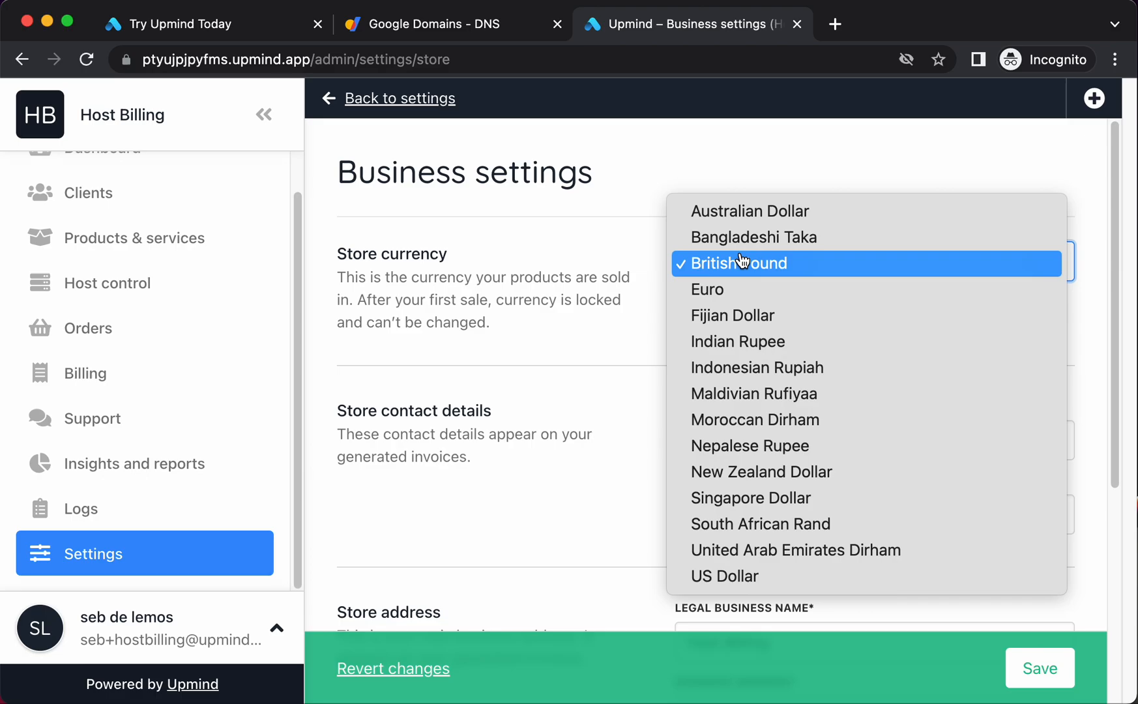
mouse_move(788, 576)
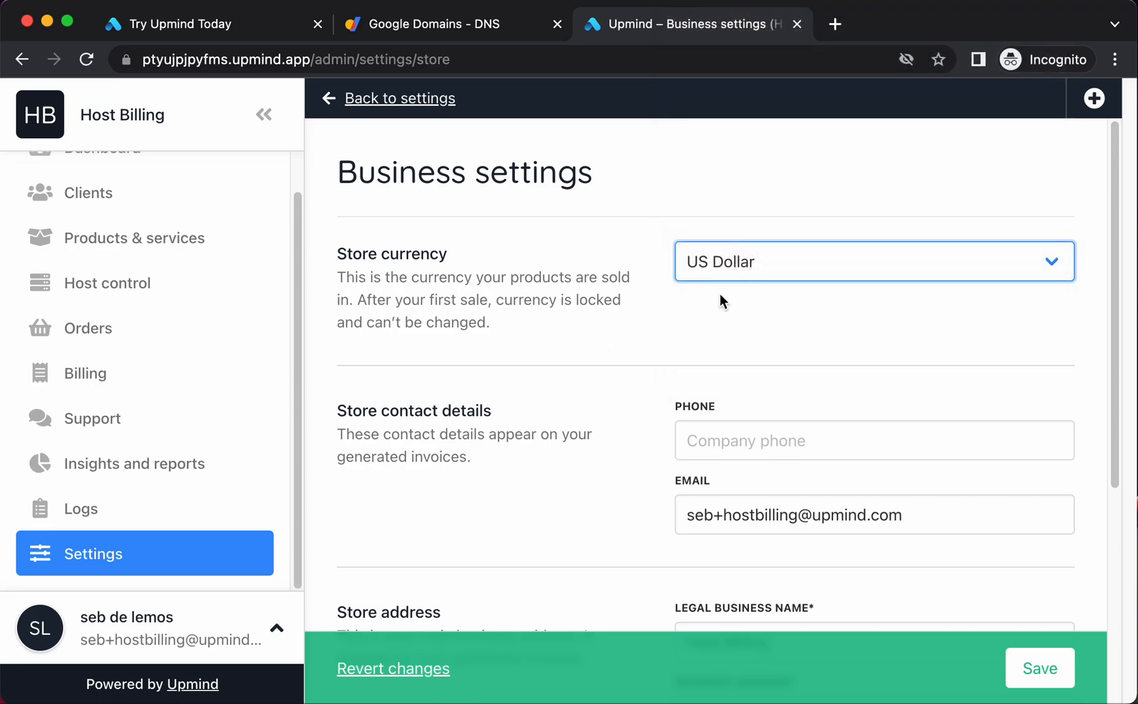
mouse_move(749, 275)
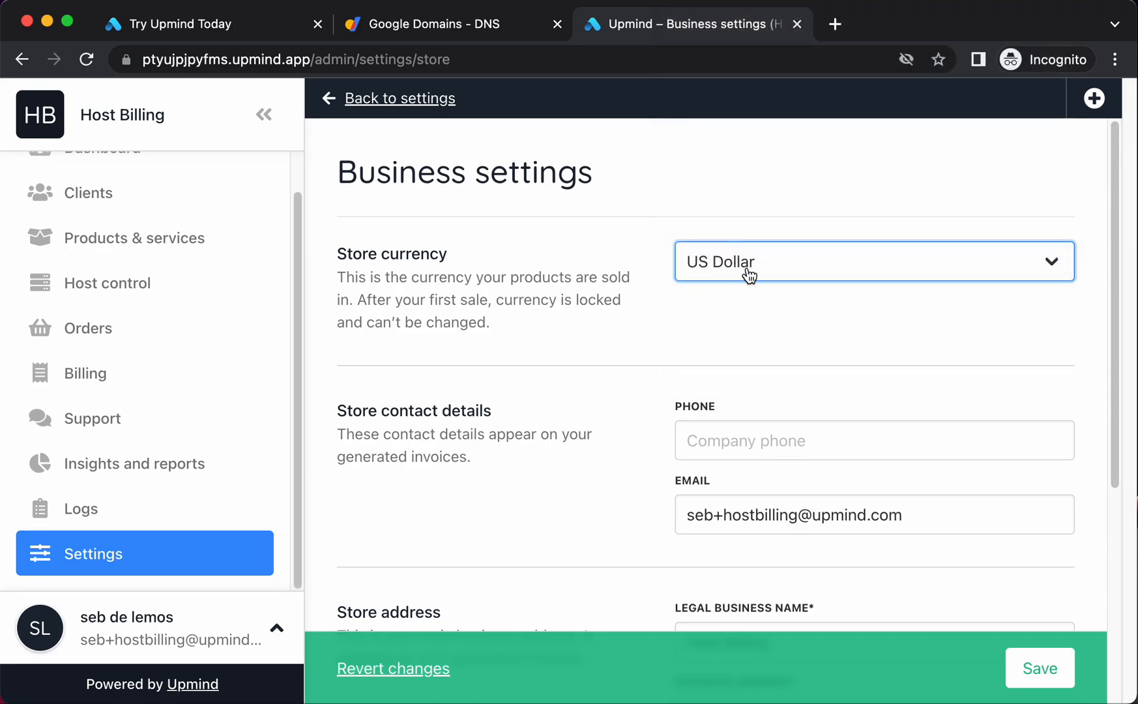
left_click(871, 261)
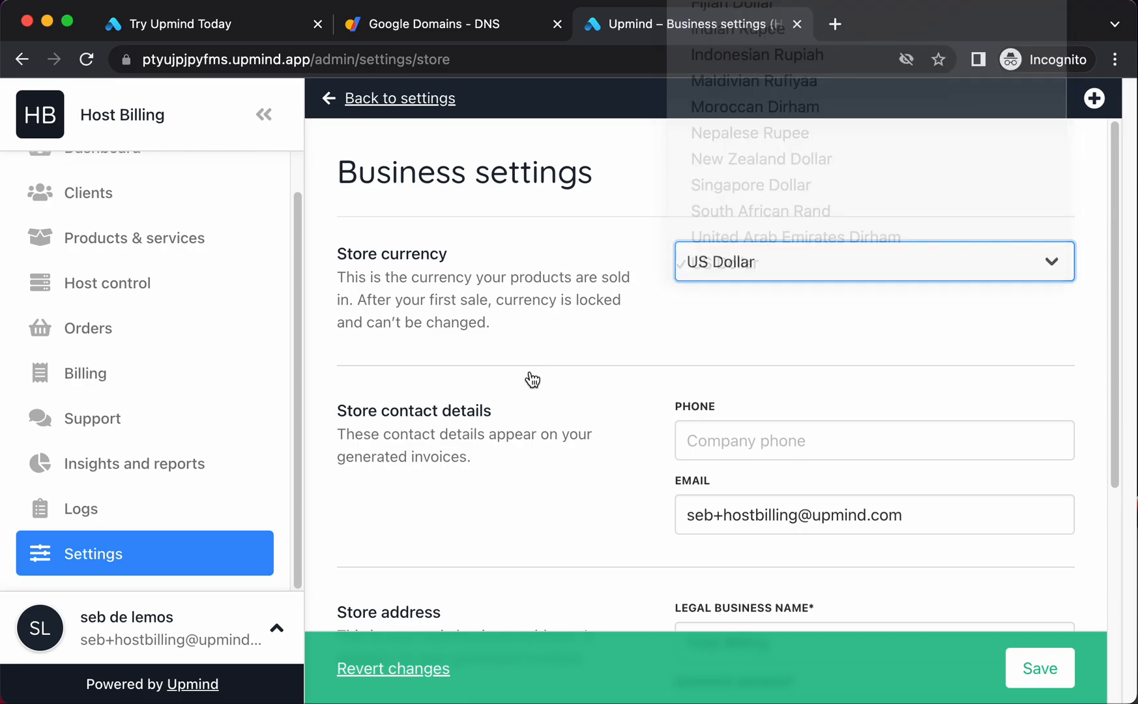
left_click(1038, 668)
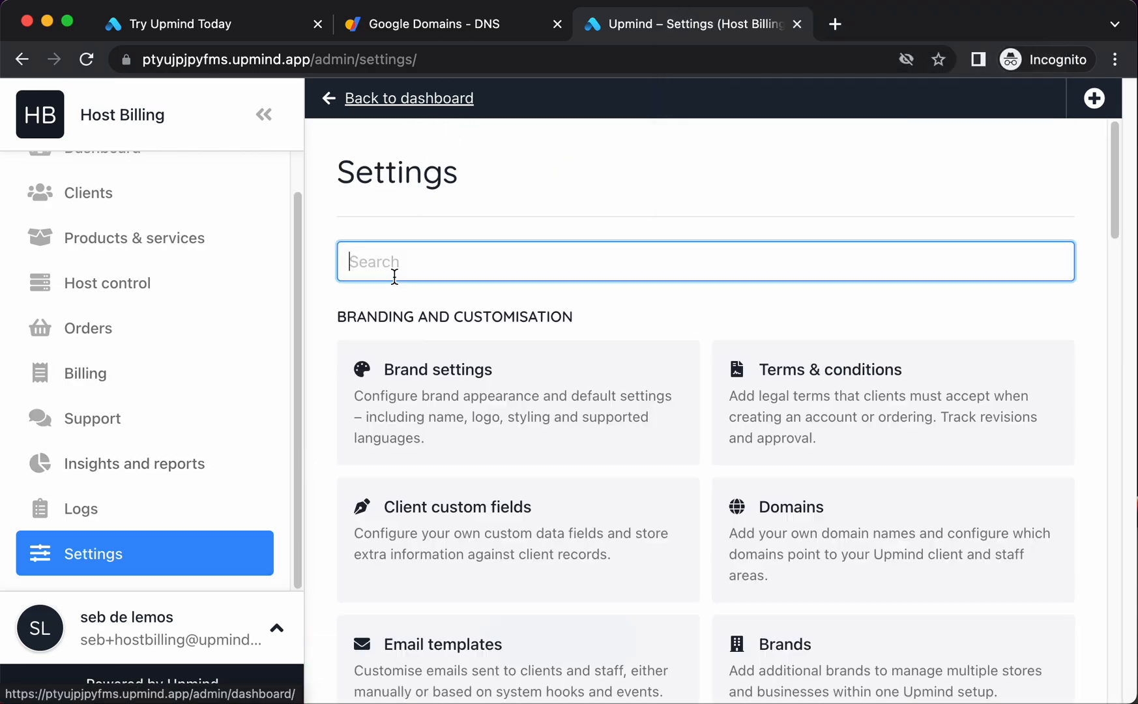
- Run Verify on my.hostbilling.co.uk from its options menu; it stays unverified
left_click(789, 506)
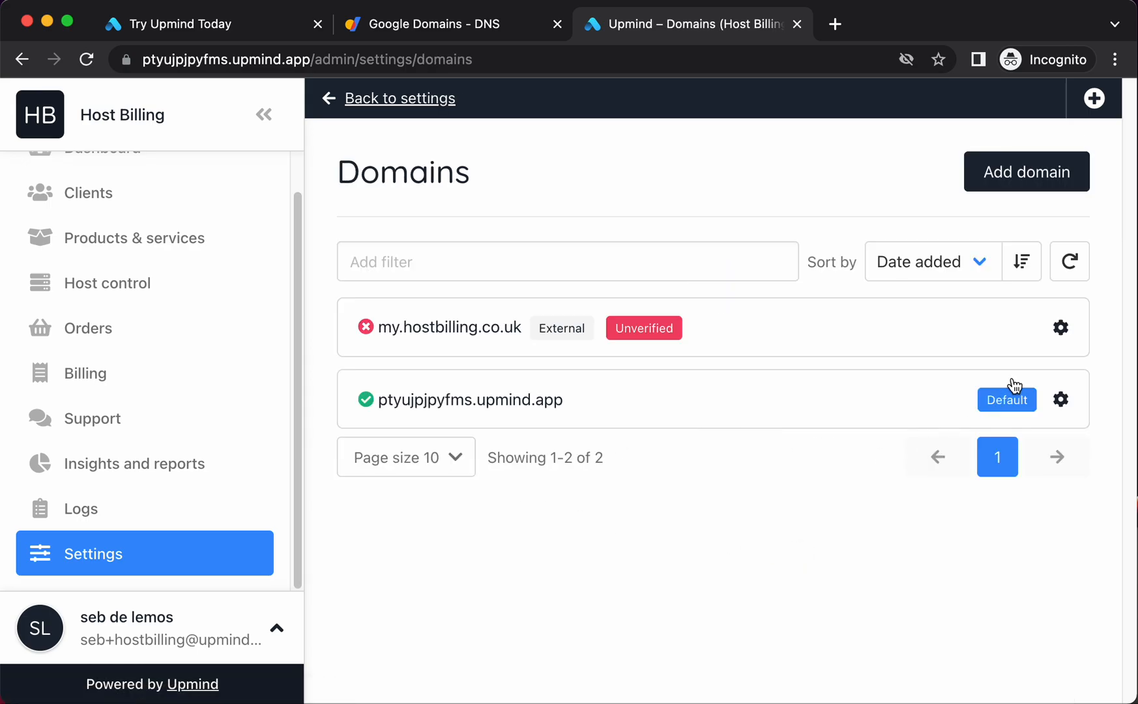
left_click(1060, 327)
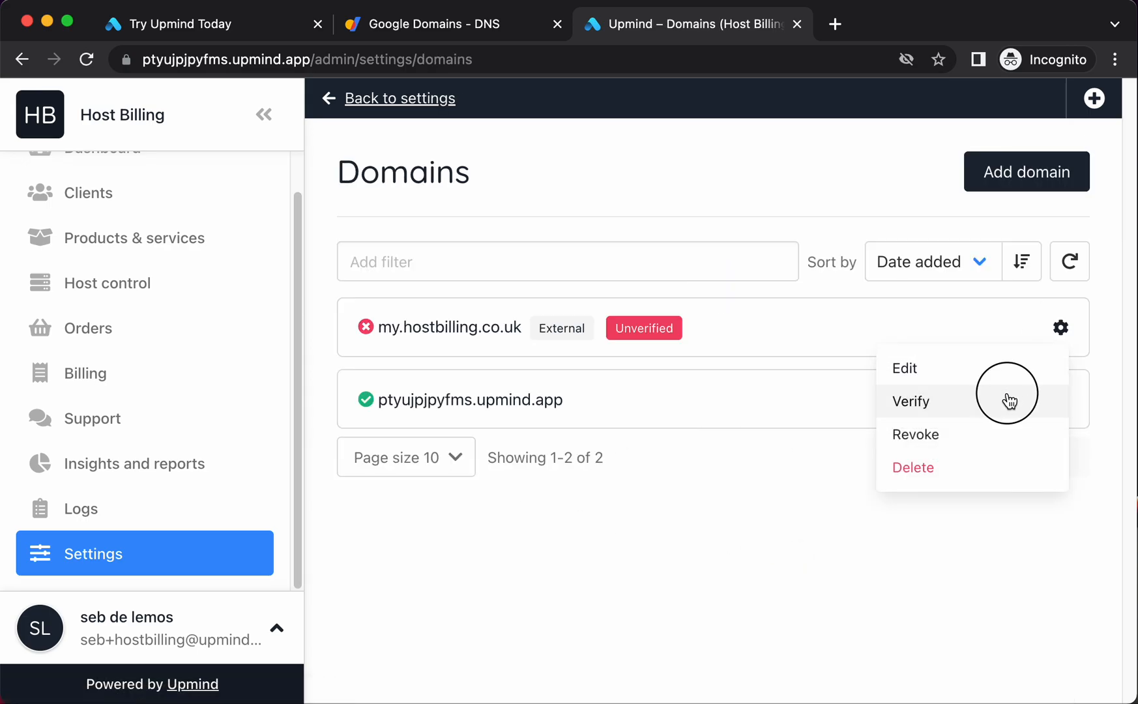
left_click(911, 401)
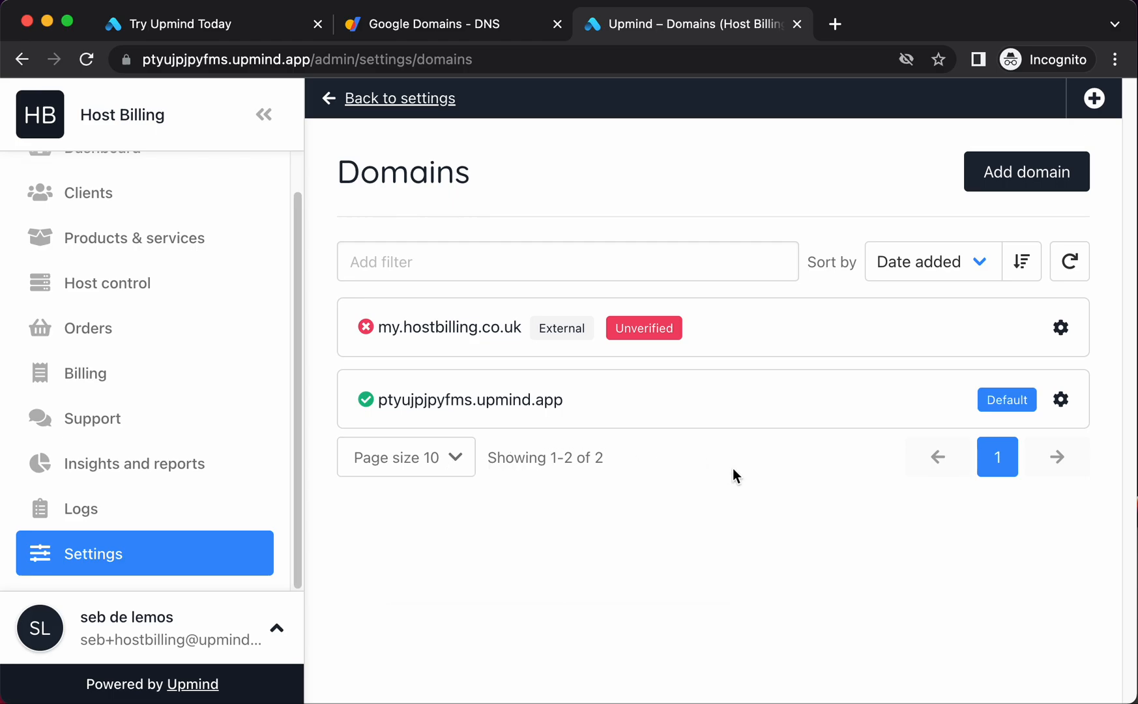
mouse_move(434, 352)
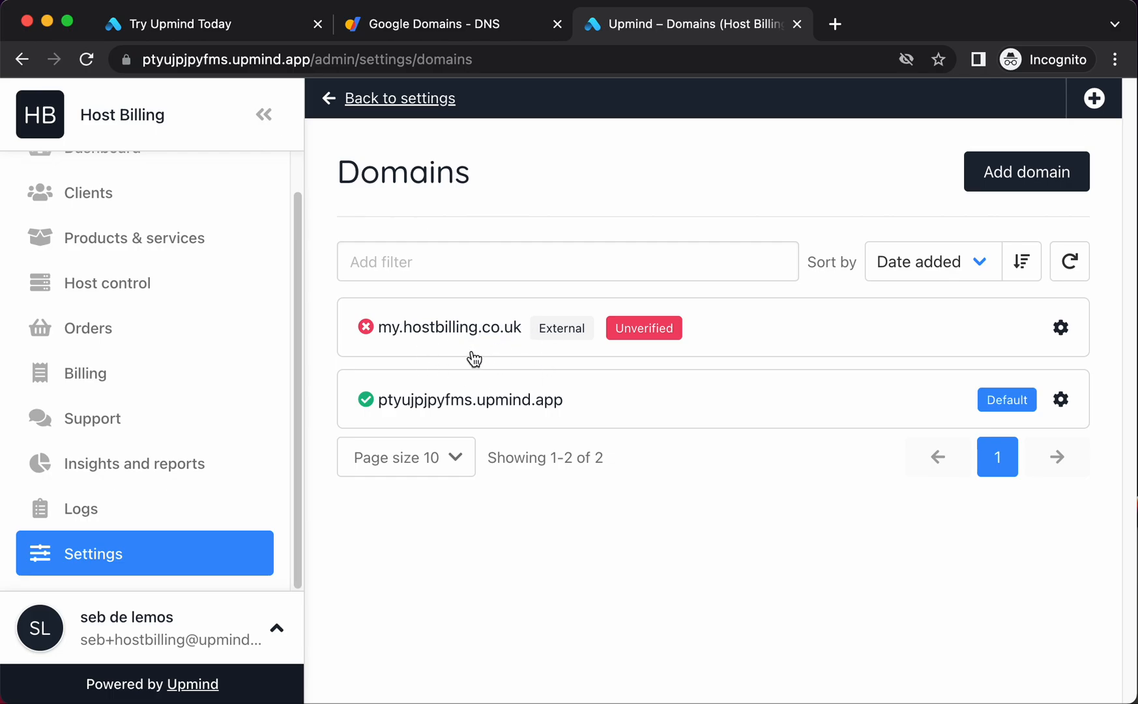
mouse_move(517, 337)
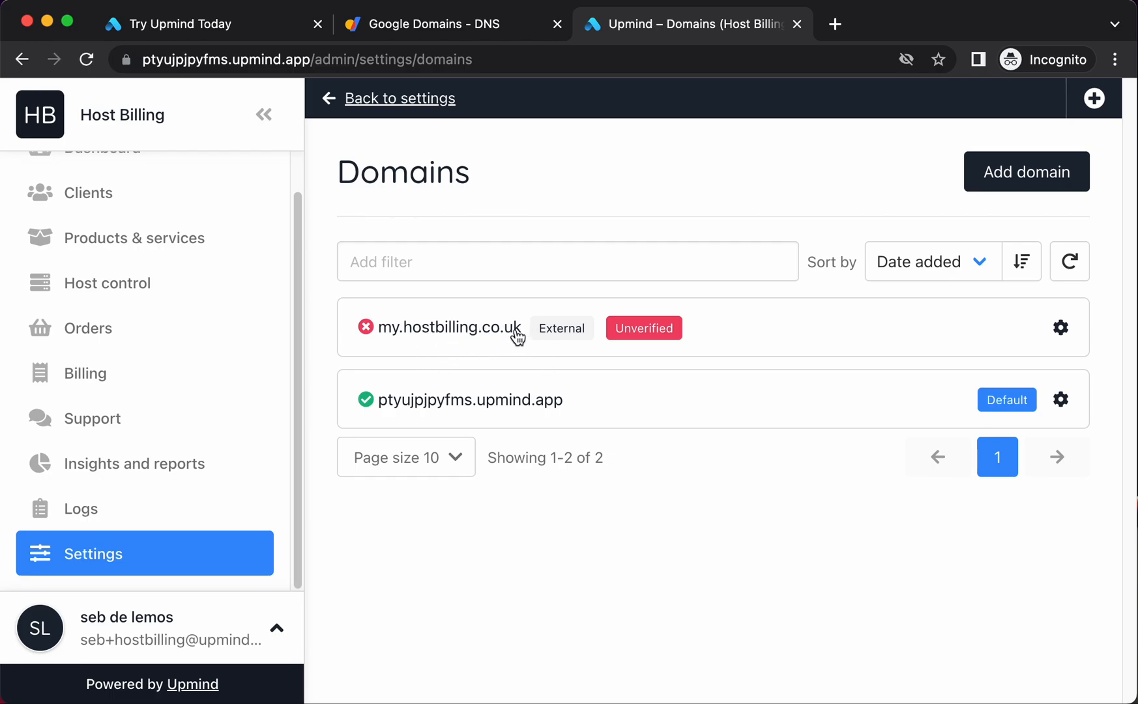
left_click(1061, 328)
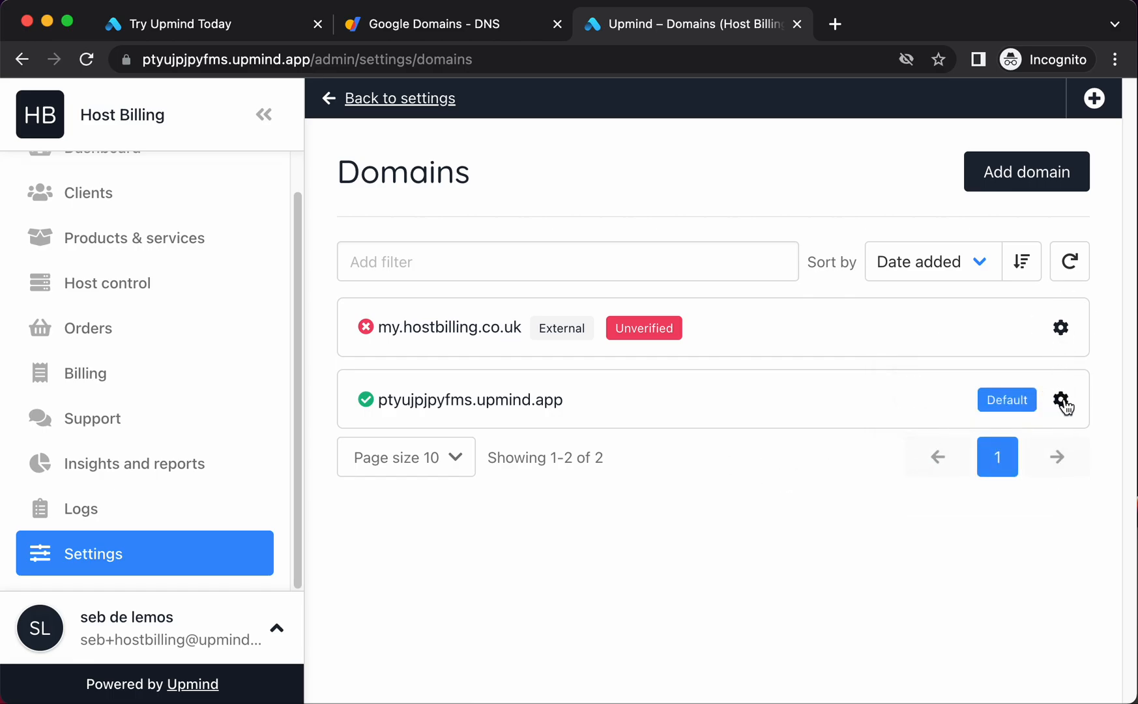
left_click(1060, 327)
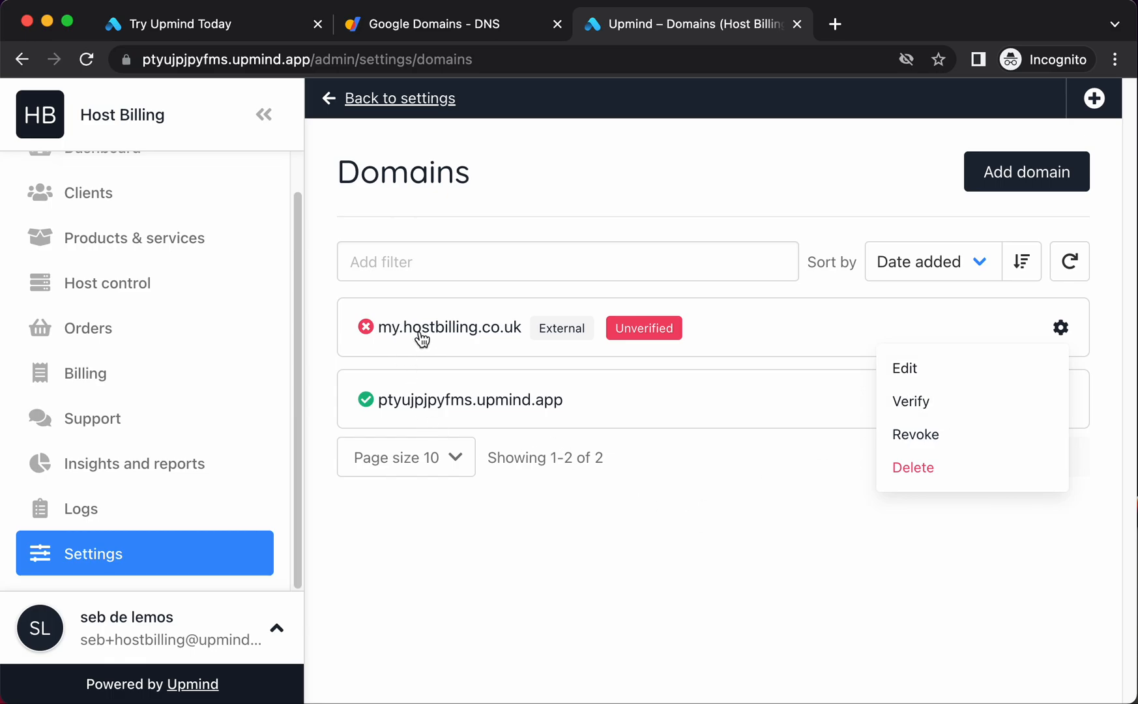
mouse_move(446, 327)
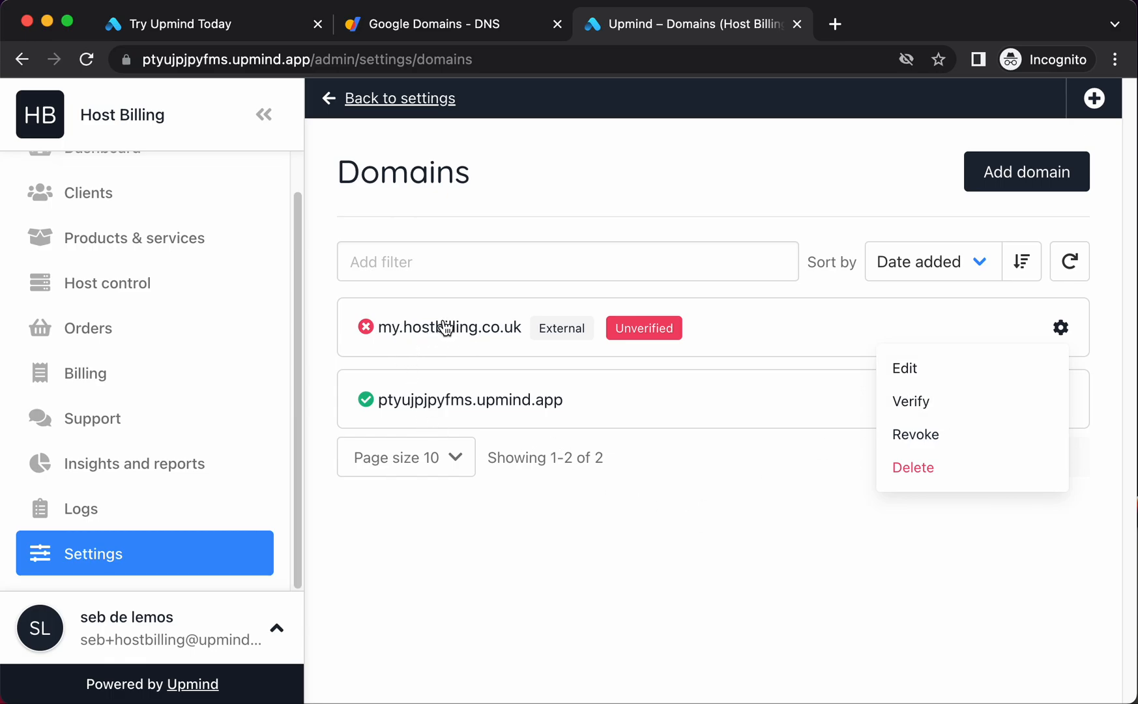